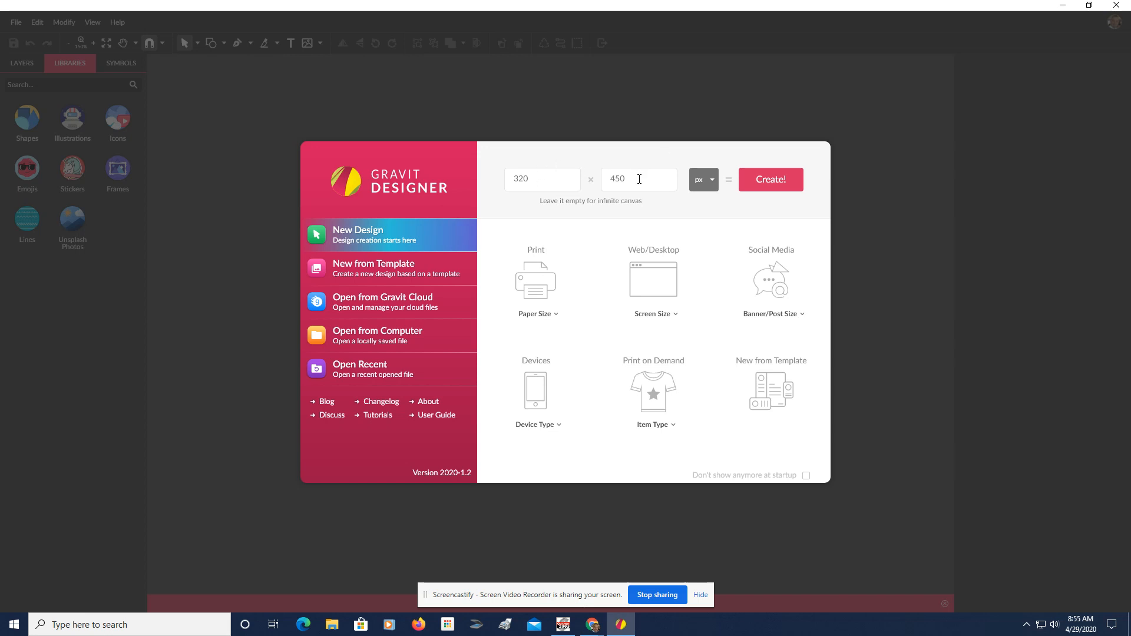
pyautogui.moveTo(796, 222)
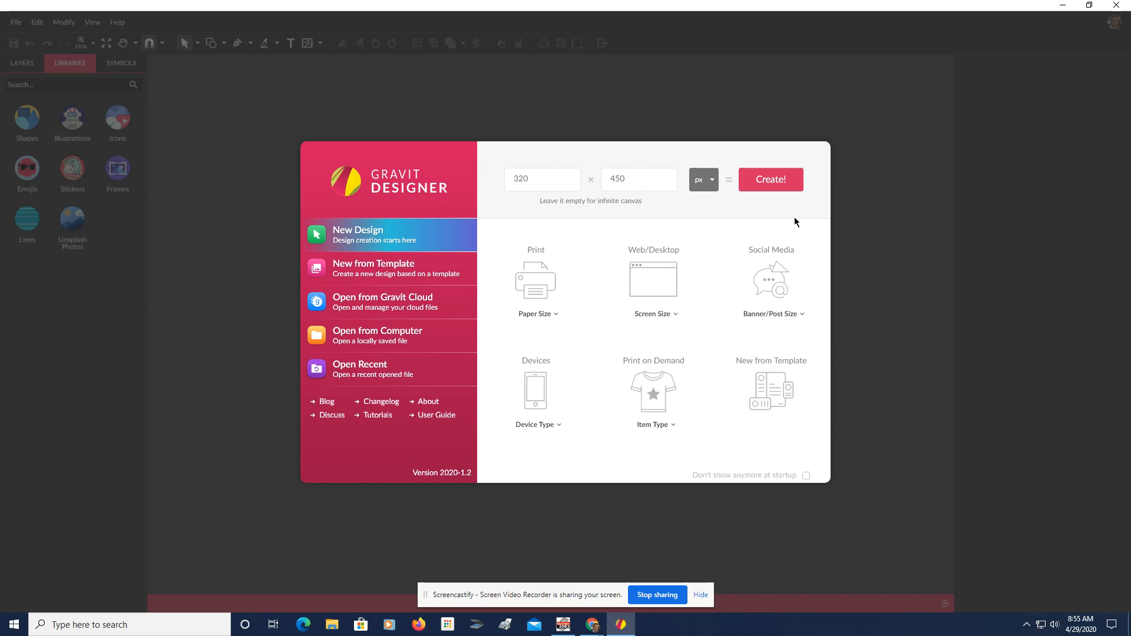
# - Create a new blank 320 × 450 px design from the welcome dialog
pyautogui.click(769, 180)
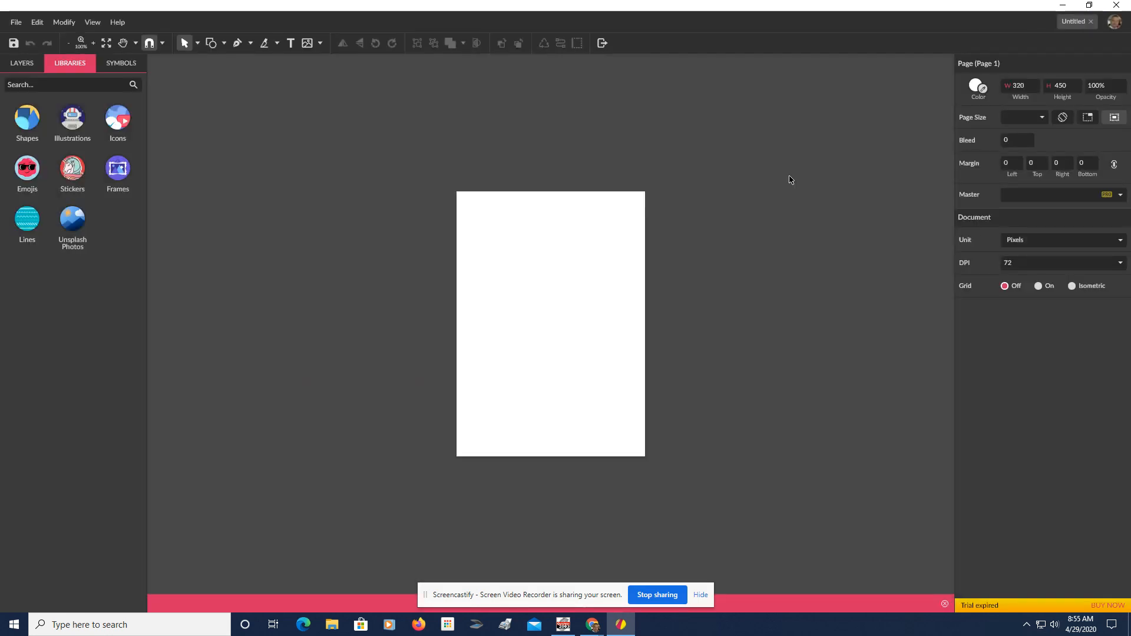
# - Draw a 96 × 96 px square near the top of the page and fill it red
pyautogui.click(92, 43)
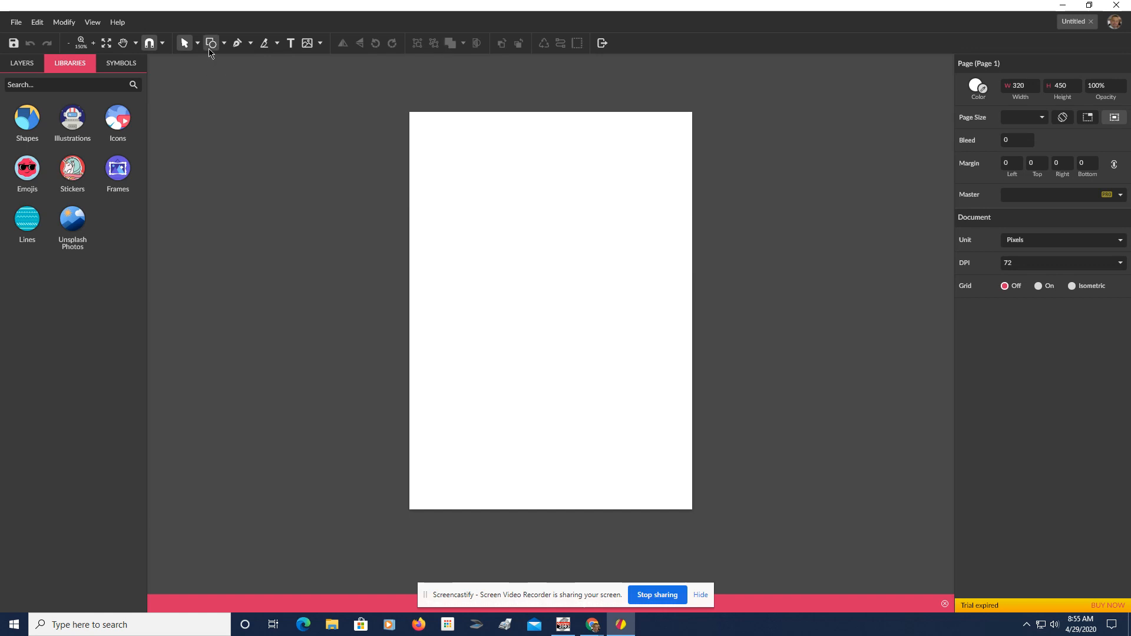
pyautogui.click(211, 42)
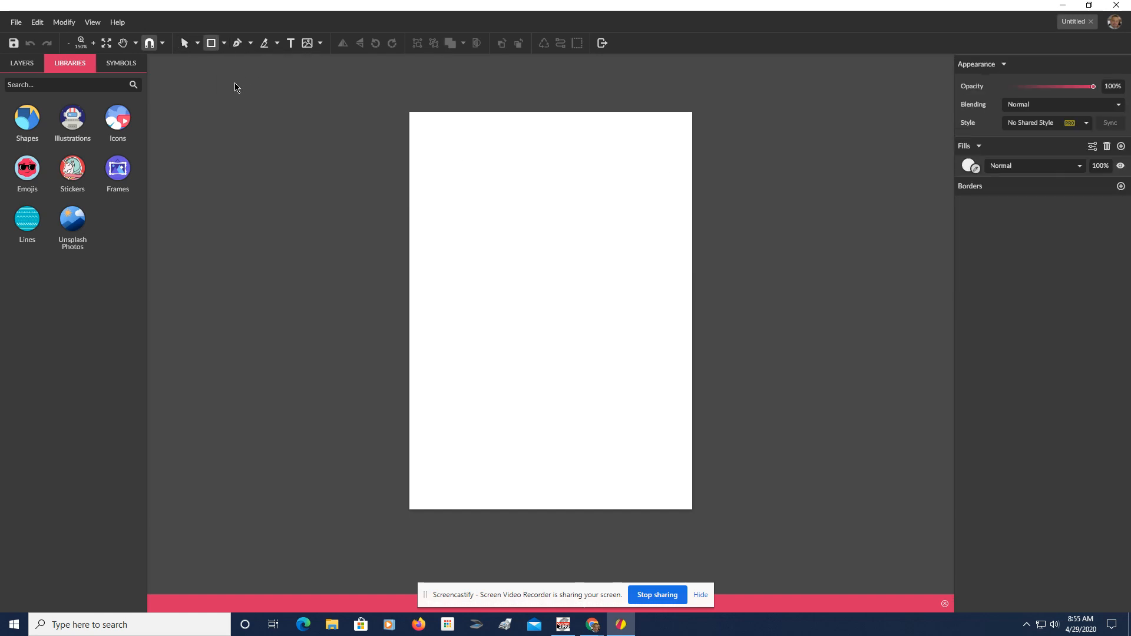
pyautogui.moveTo(496, 168)
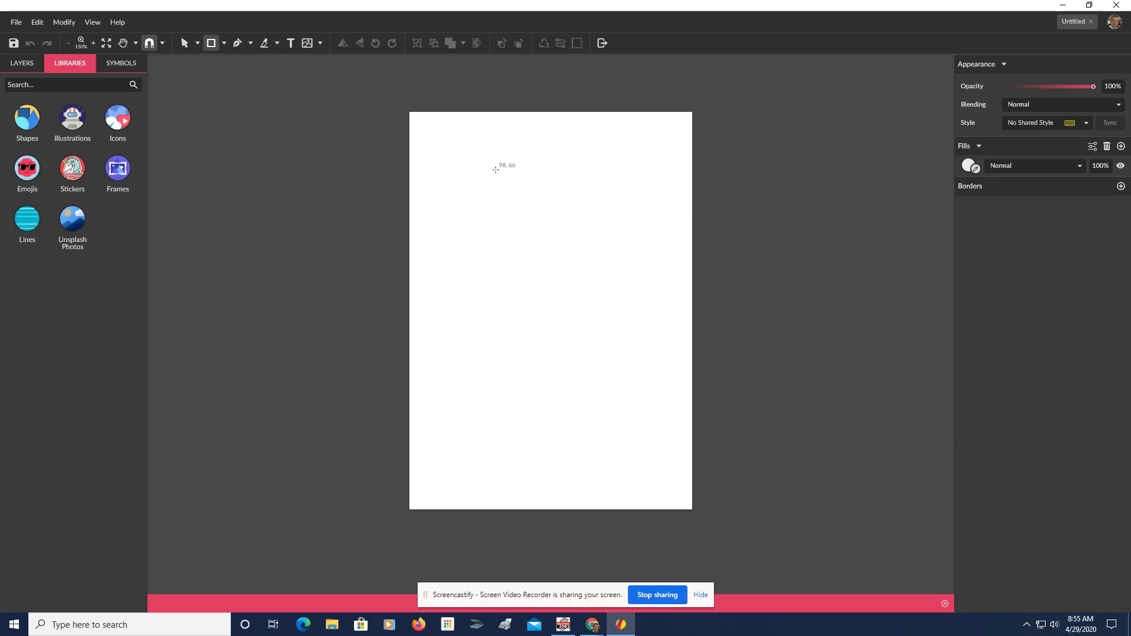
pyautogui.moveTo(496, 170); pyautogui.dragTo(580, 253)
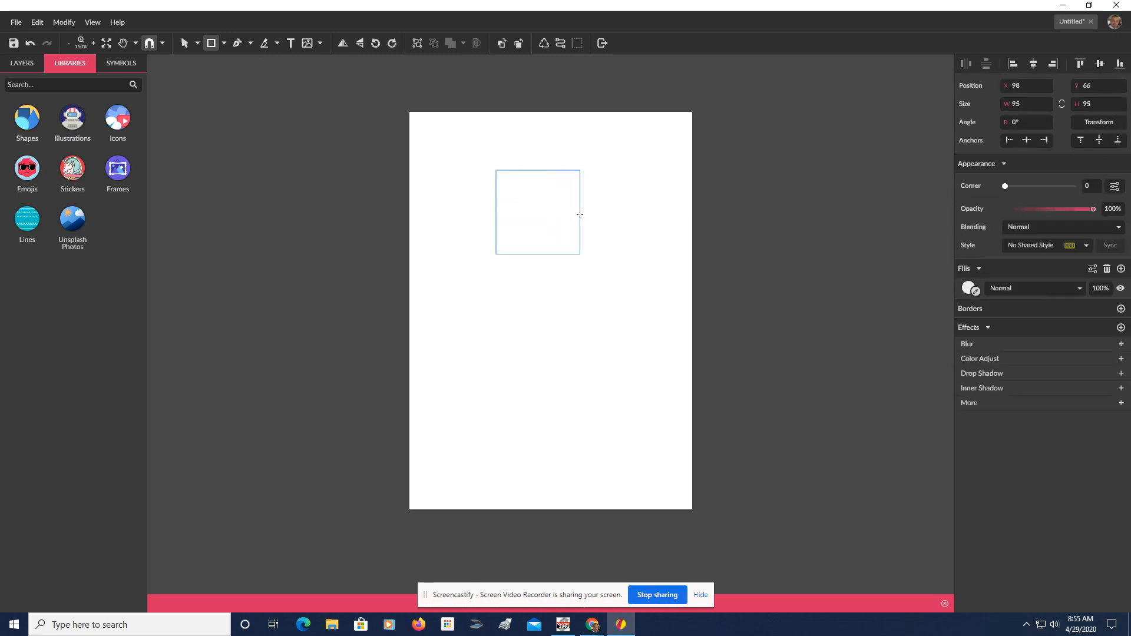
pyautogui.moveTo(579, 253); pyautogui.dragTo(580, 253)
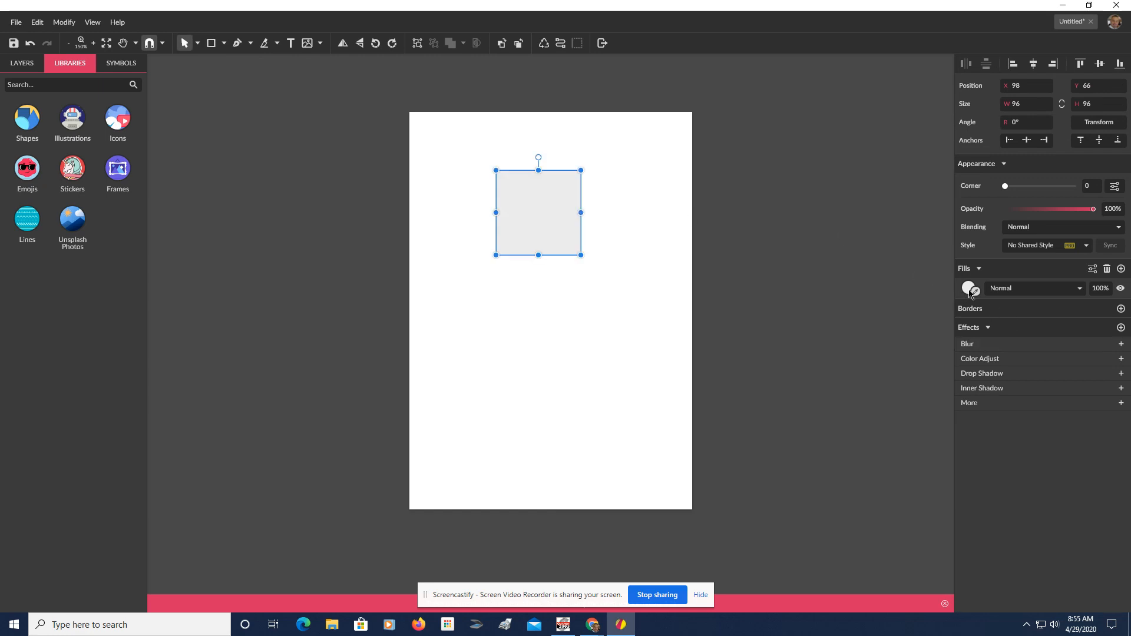
pyautogui.click(969, 288)
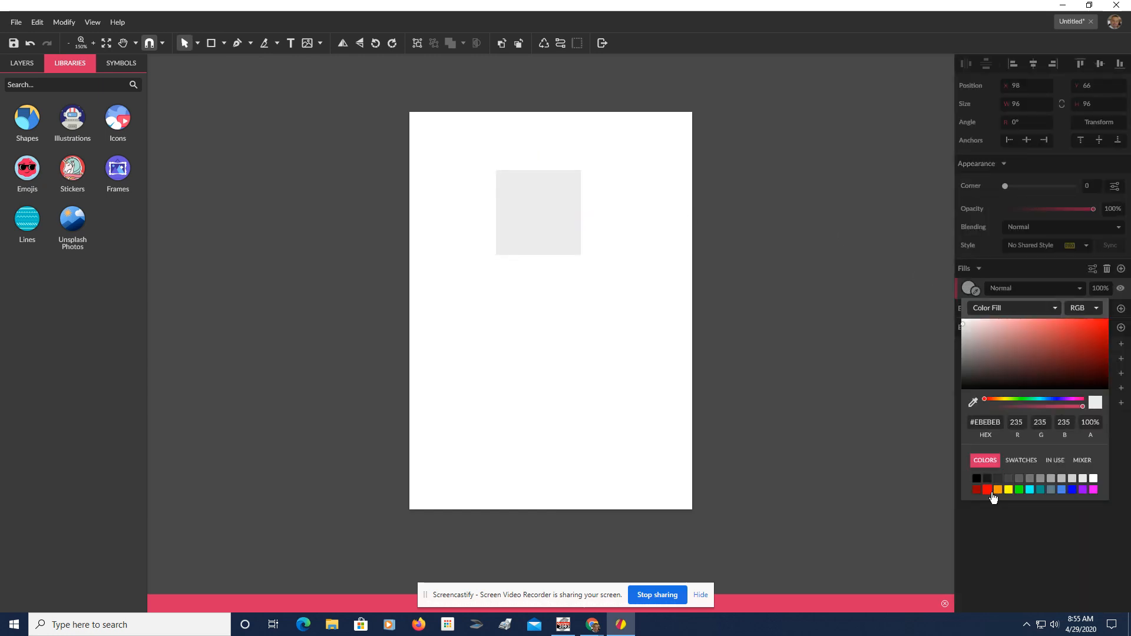
pyautogui.click(987, 489)
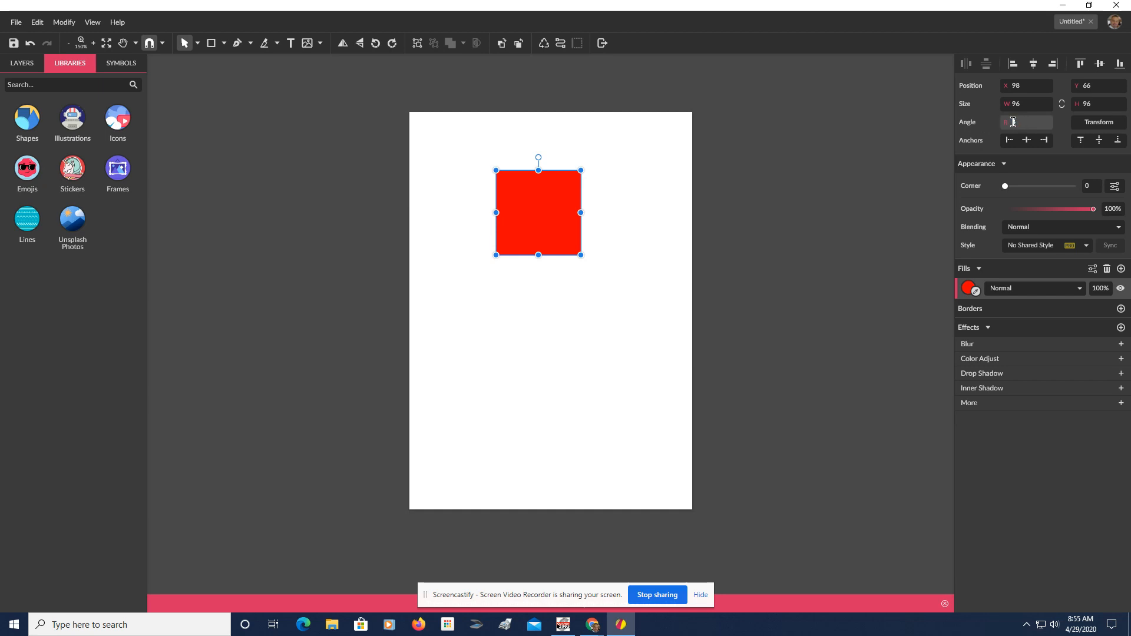
# - Set the red square's angle to 45° in the Inspector
pyautogui.write('45°')
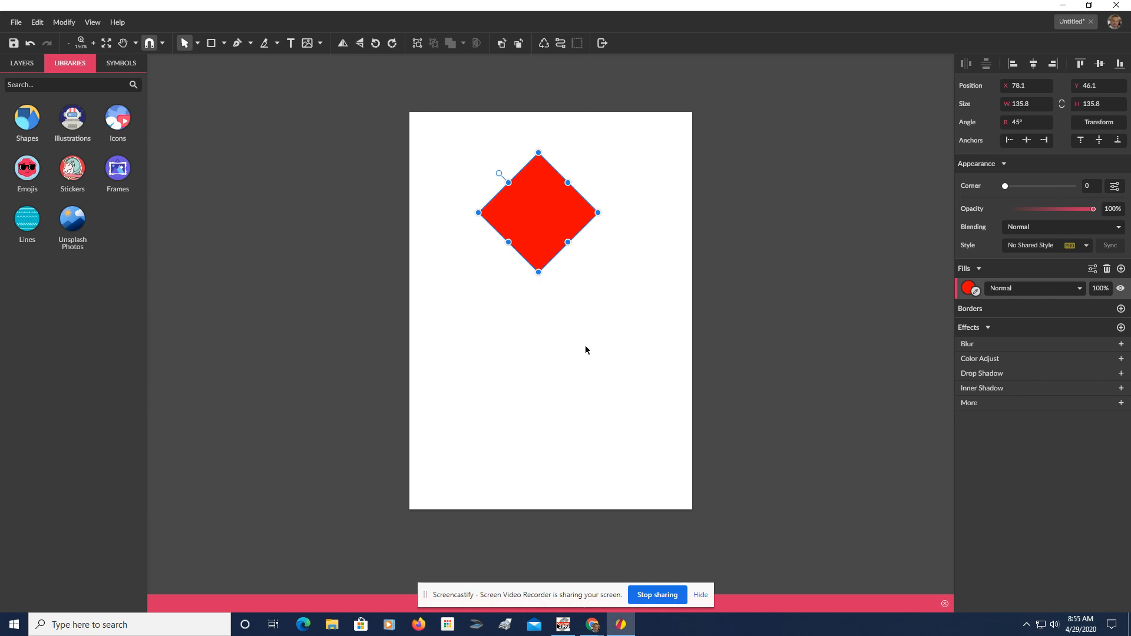
pyautogui.moveTo(530, 273)
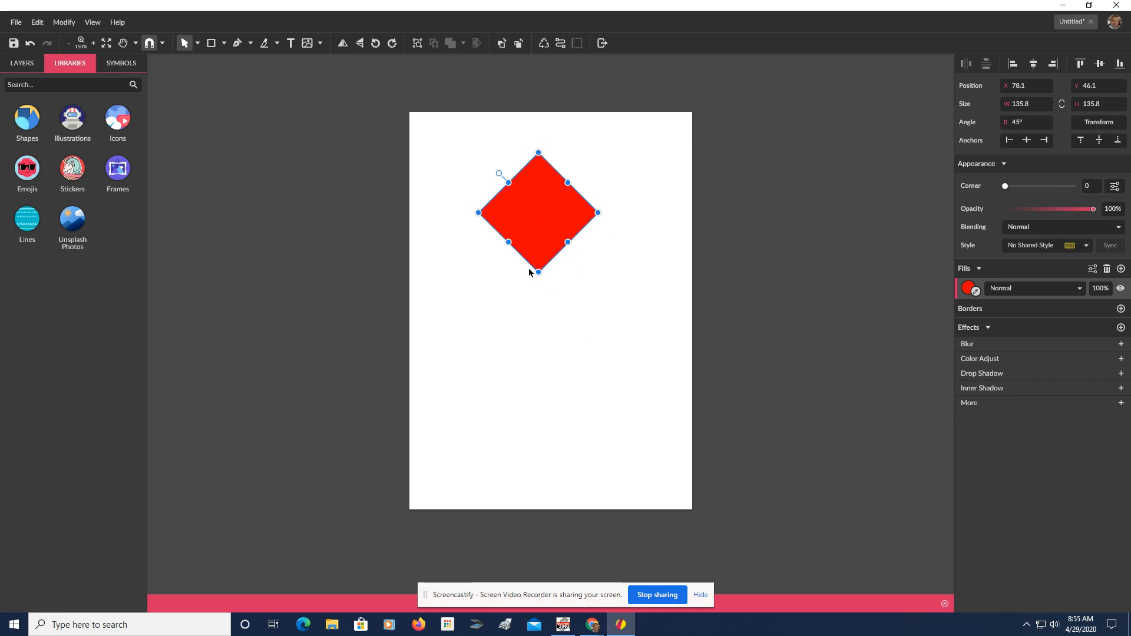
pyautogui.moveTo(536, 284)
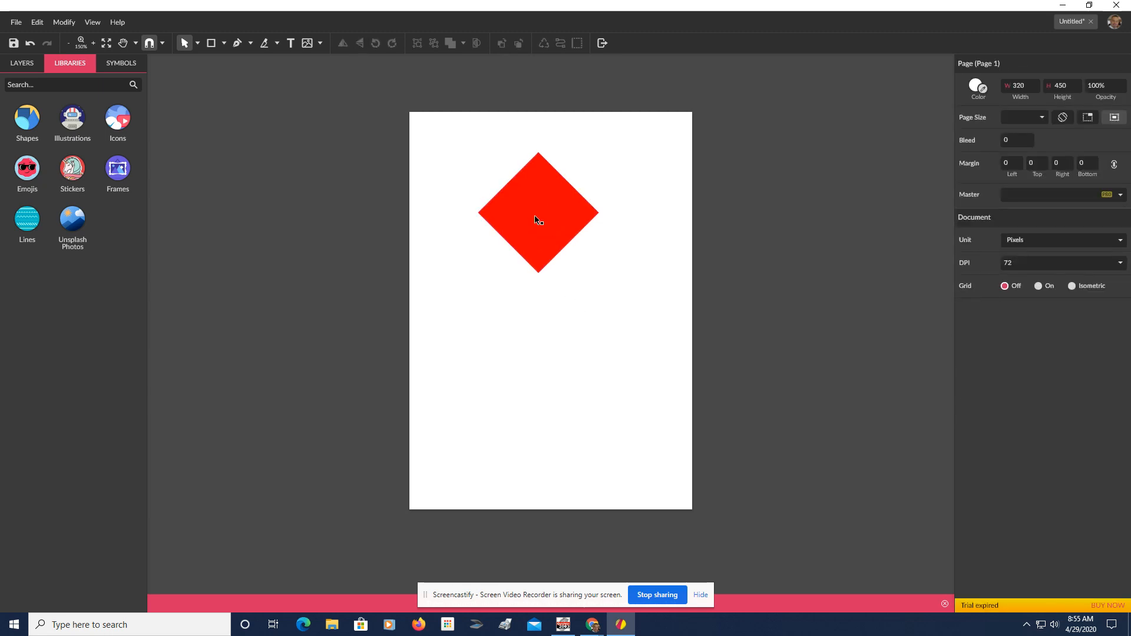
# - Convert the red diamond with Modify > Path > Convert to Path
pyautogui.click(537, 212)
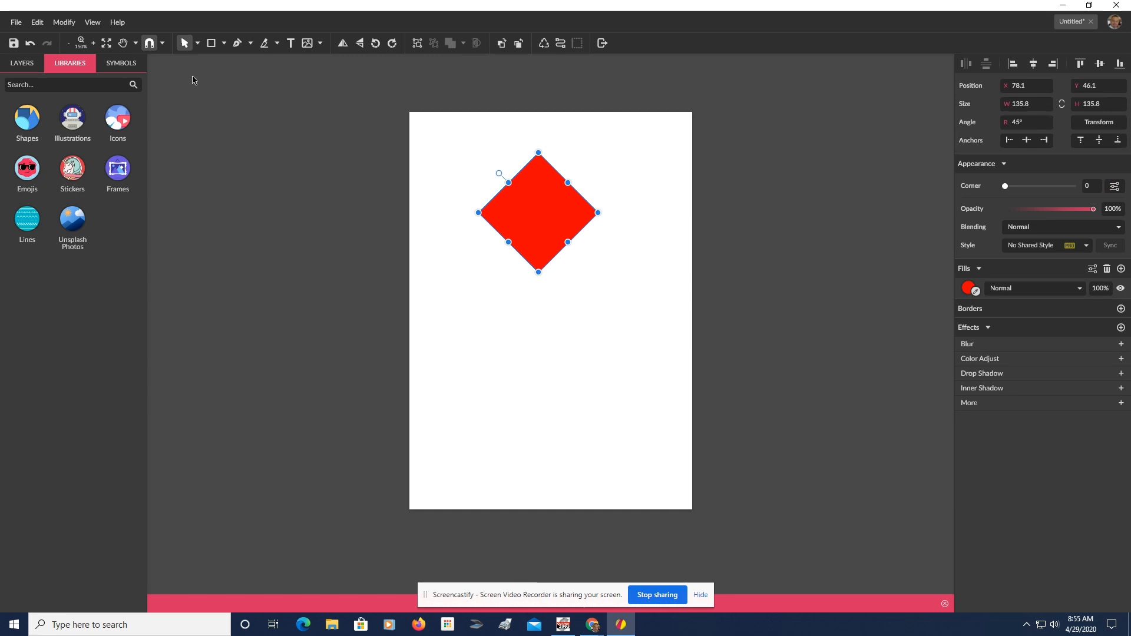
pyautogui.click(64, 21)
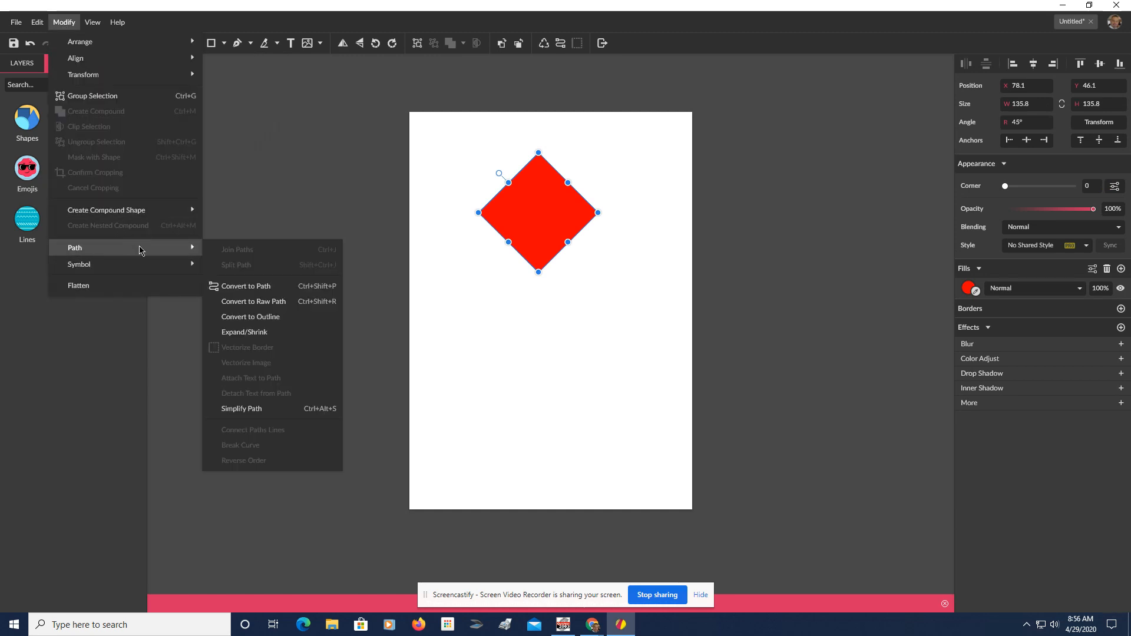
pyautogui.moveTo(245, 285)
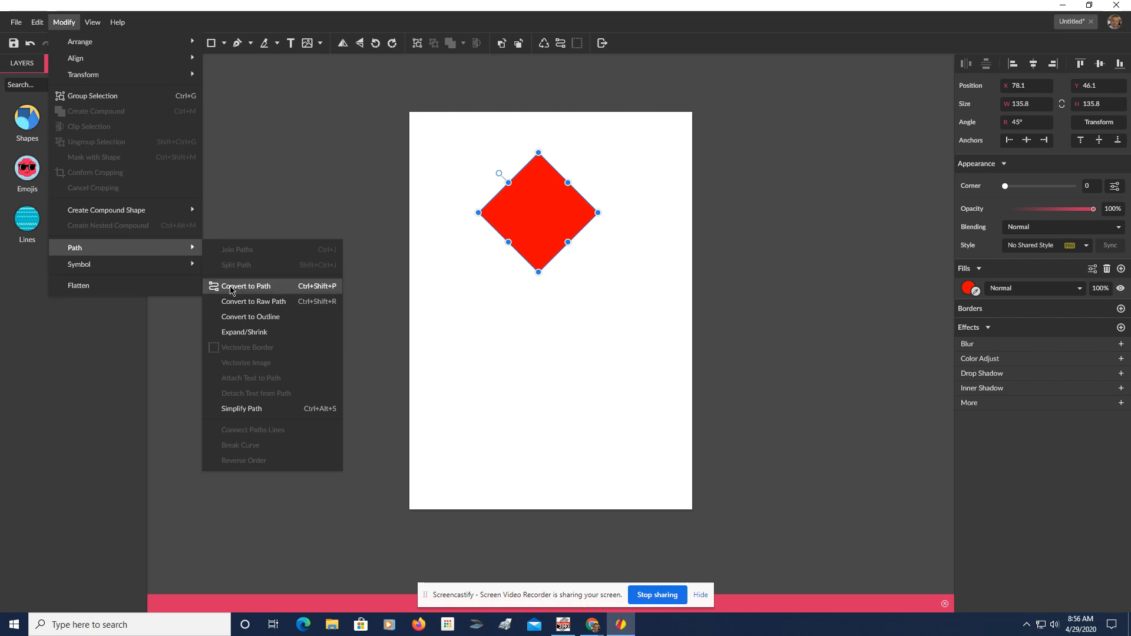
pyautogui.click(247, 286)
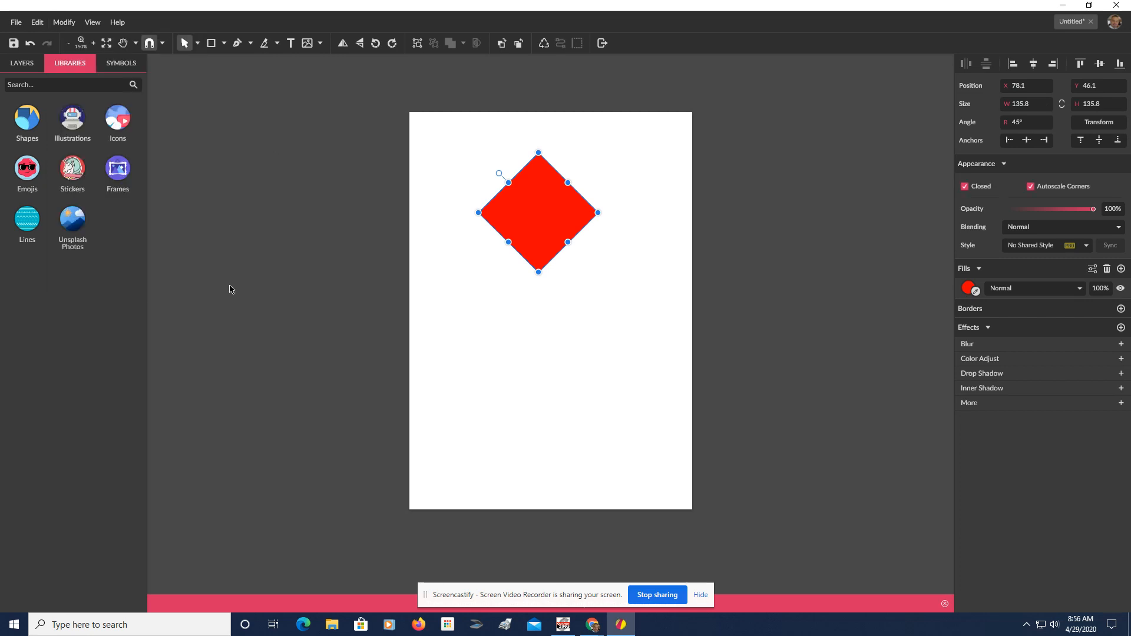
pyautogui.moveTo(264, 83)
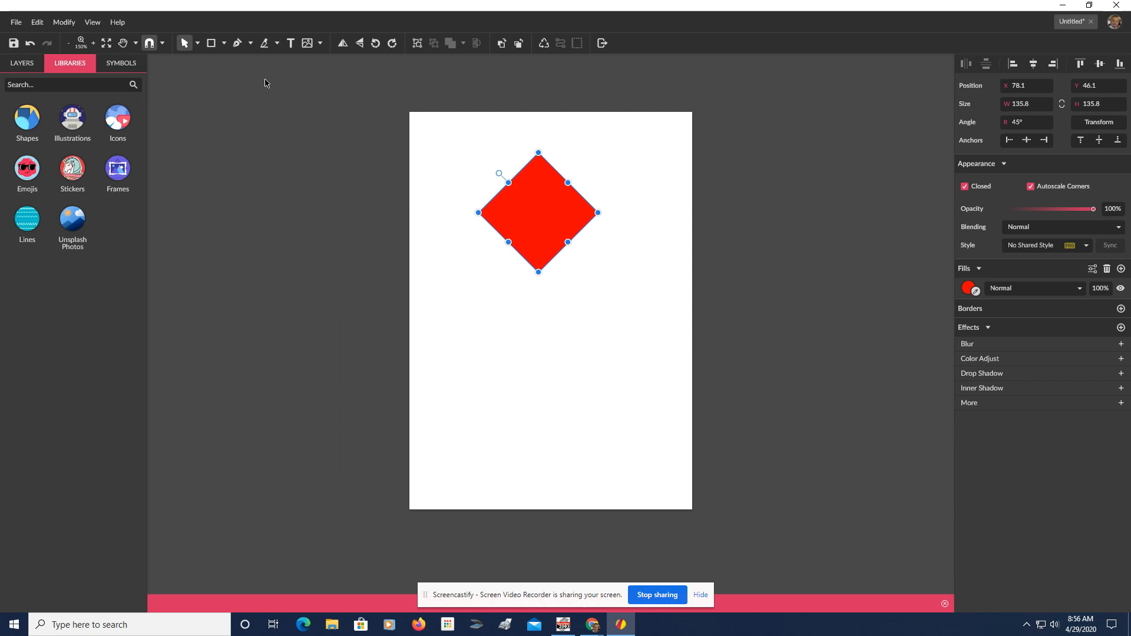
# - Pull the diamond's bottom node down to make a tall kite about 196 px high
pyautogui.click(198, 43)
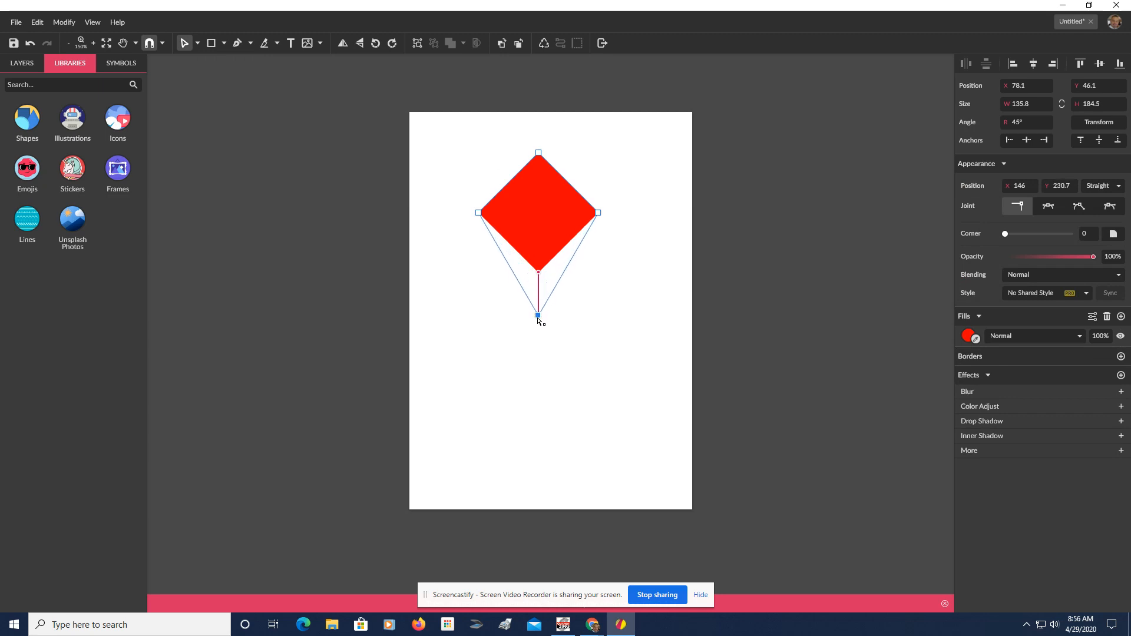
pyautogui.moveTo(537, 316); pyautogui.dragTo(538, 325)
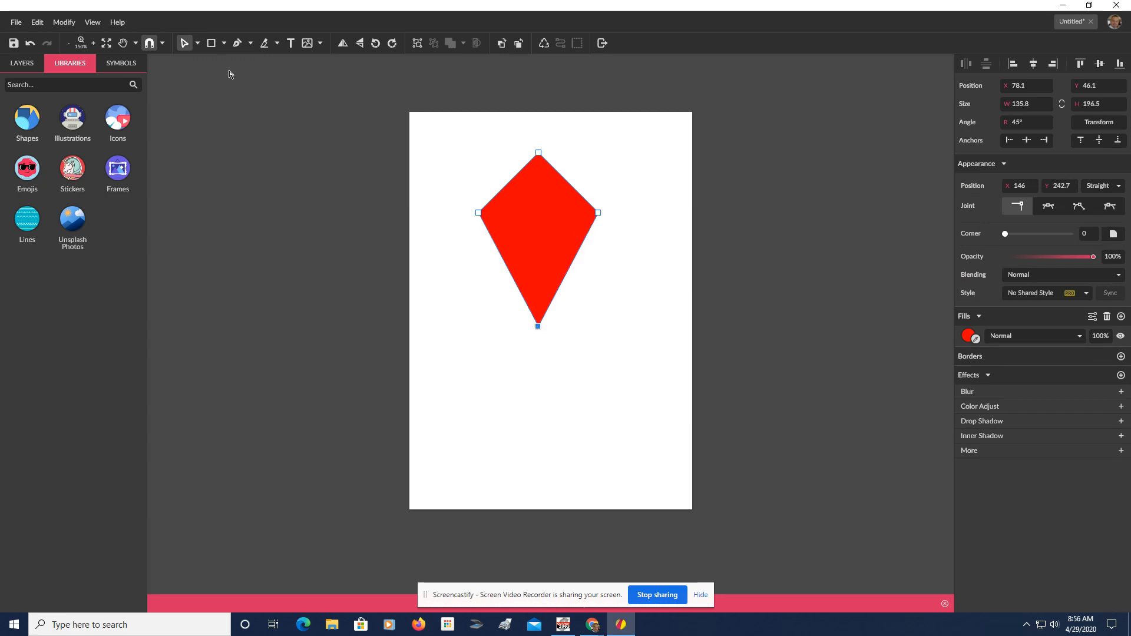
pyautogui.click(196, 42)
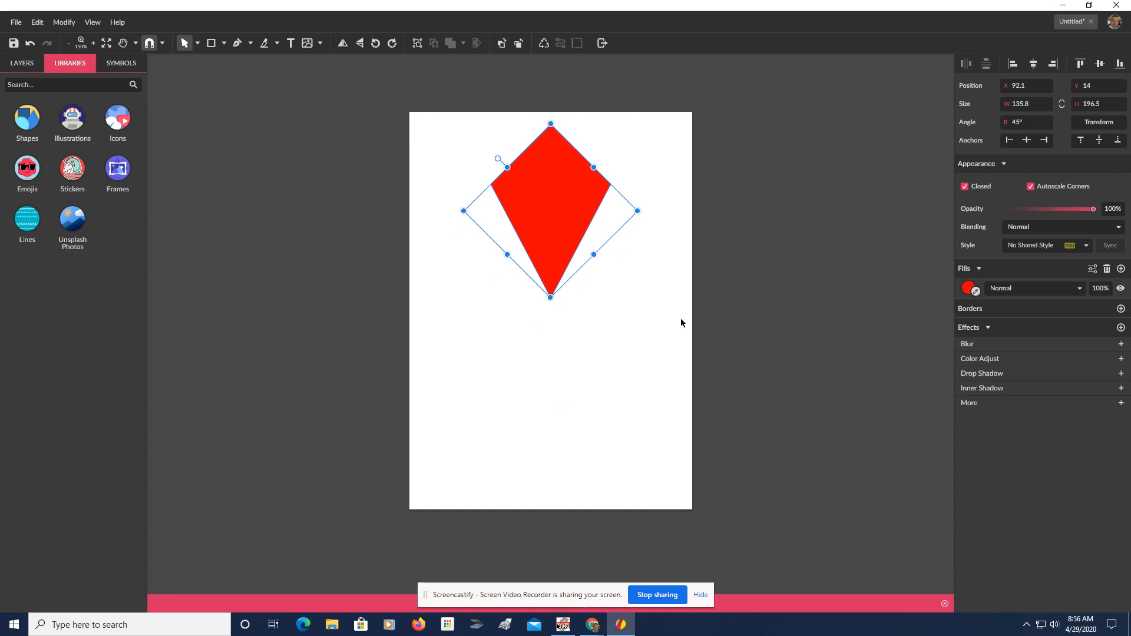
pyautogui.moveTo(179, 57)
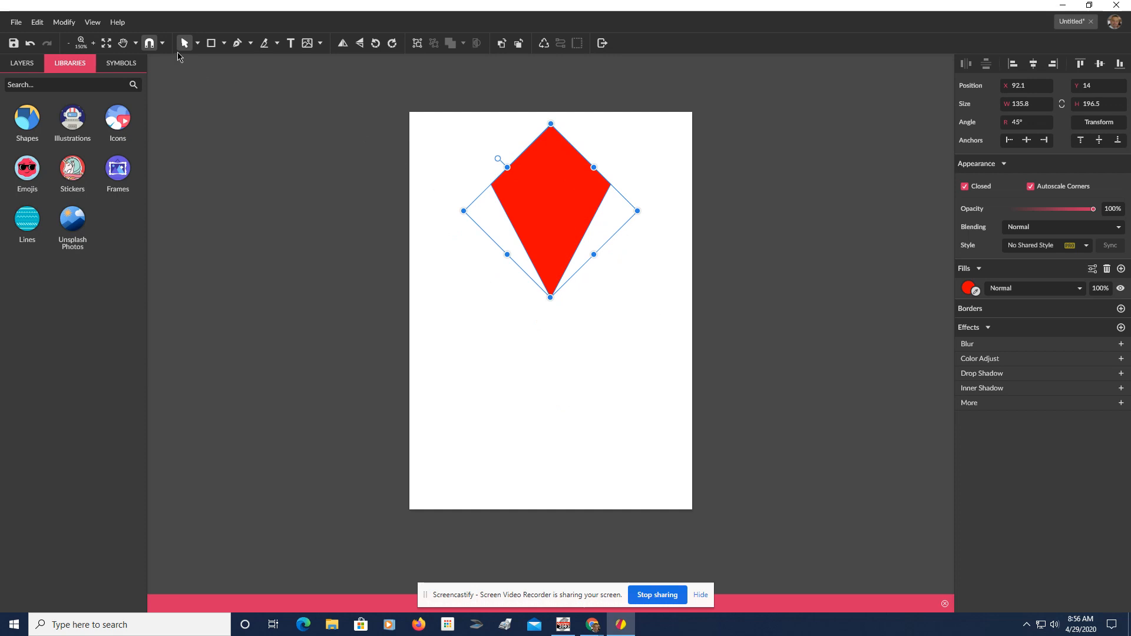
pyautogui.moveTo(264, 42)
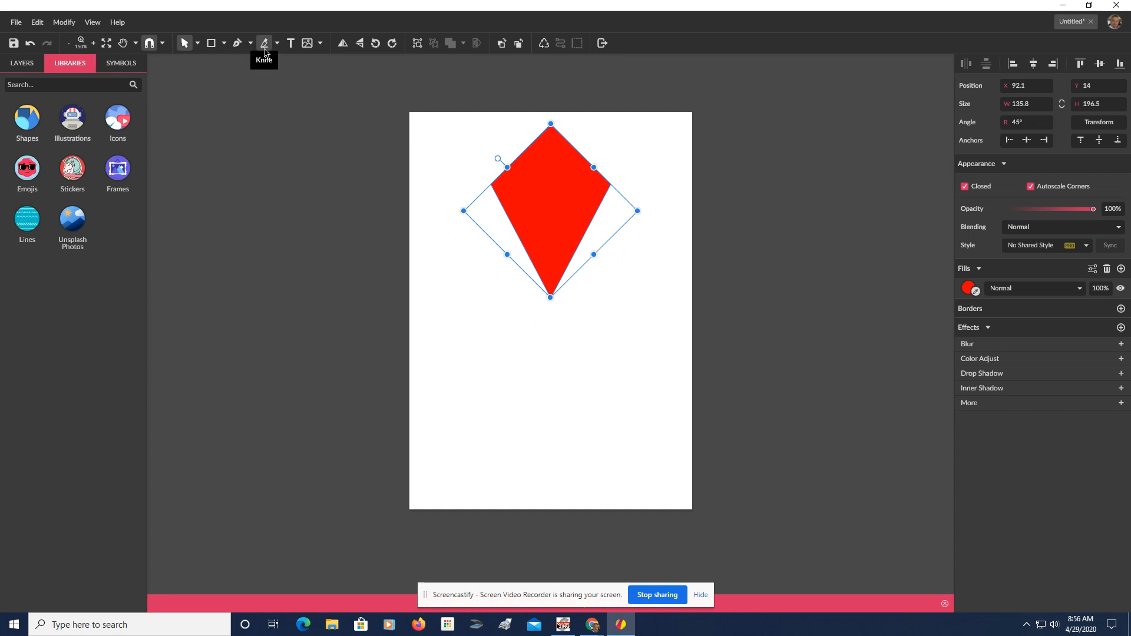
# - Draw black vertical and horizontal stick lines across the kite
pyautogui.click(224, 43)
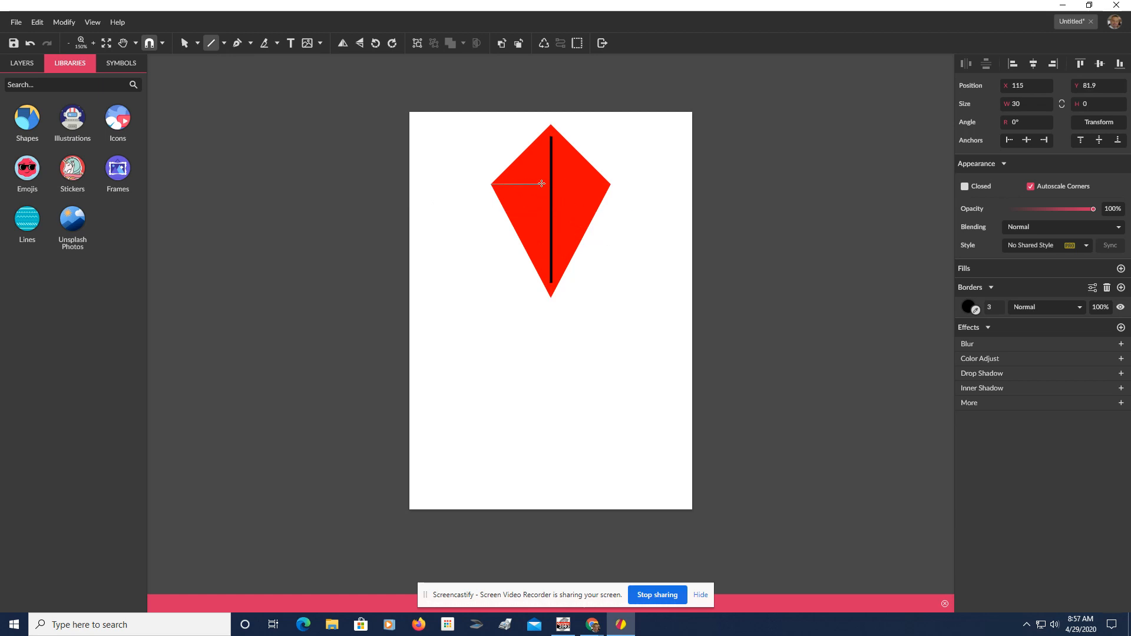
pyautogui.moveTo(541, 184); pyautogui.dragTo(573, 189)
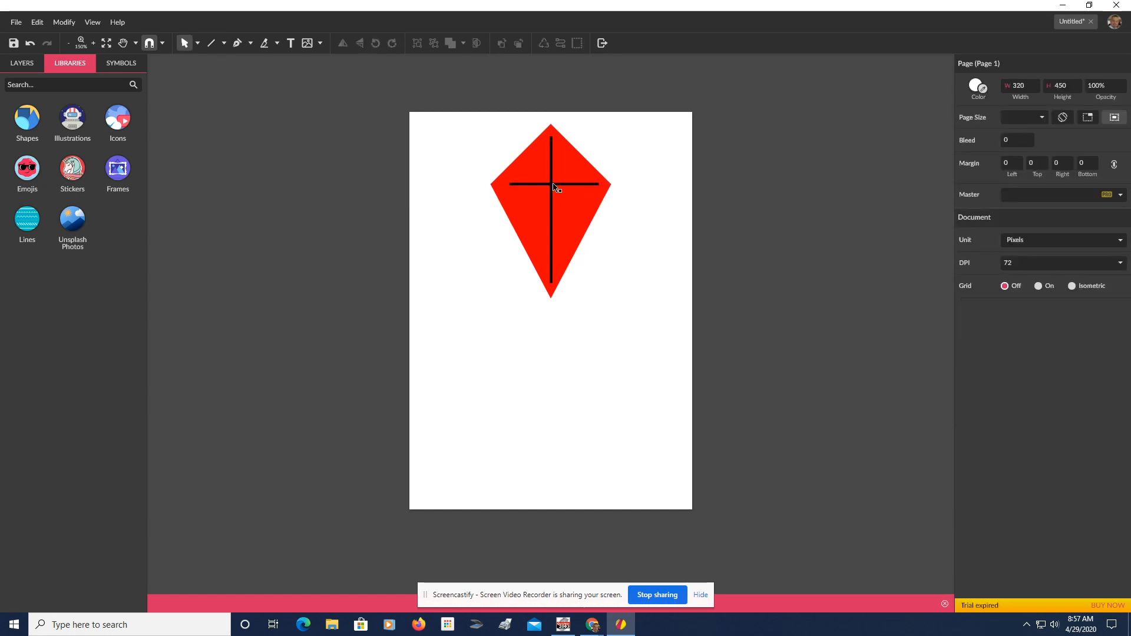
# - Select the red kite and both cross sticks and group them
pyautogui.click(550, 190)
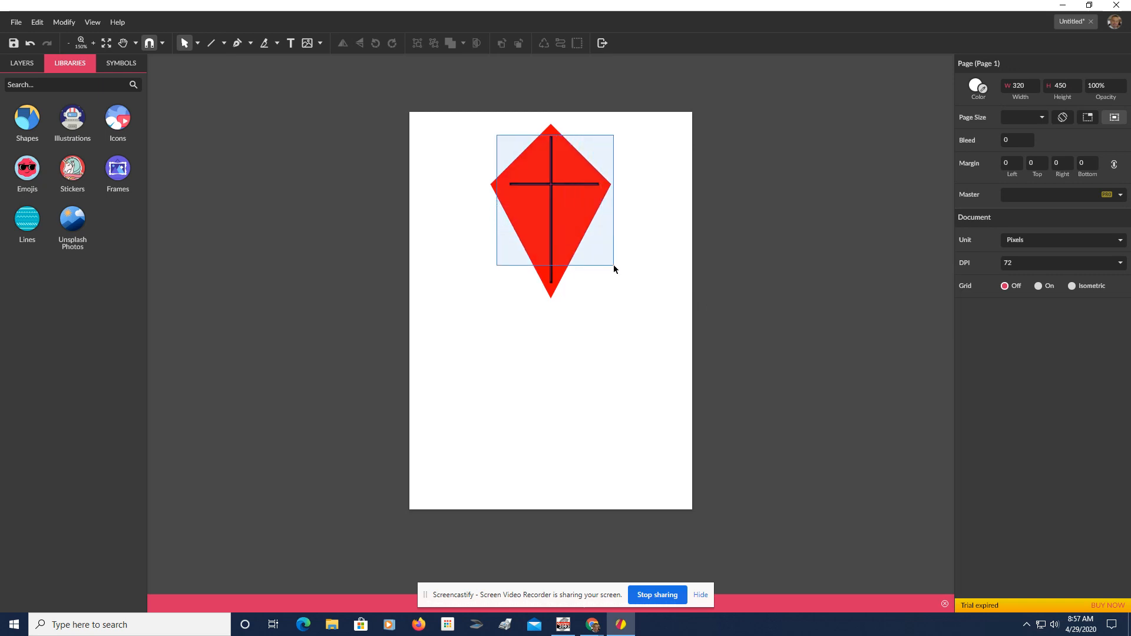
pyautogui.click(550, 202)
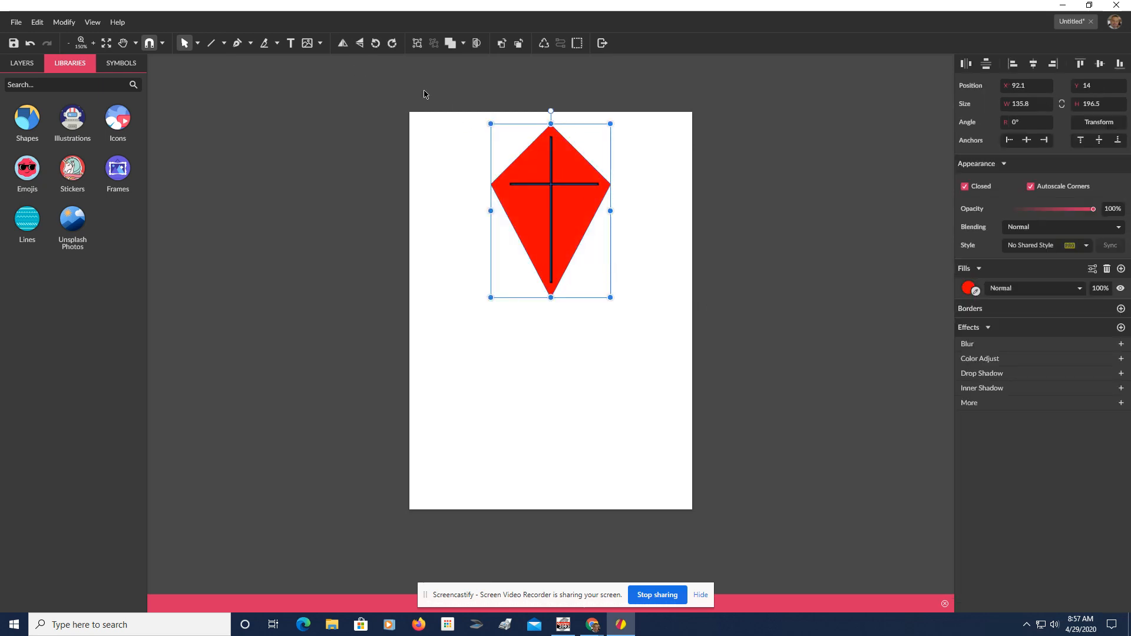
pyautogui.moveTo(417, 43)
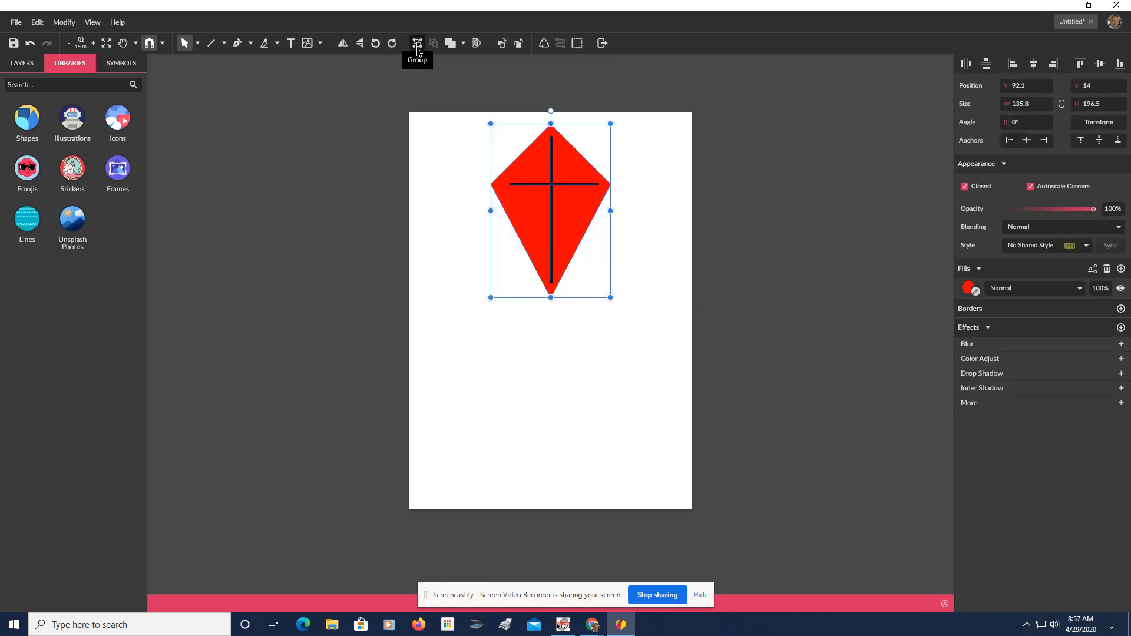
pyautogui.click(417, 42)
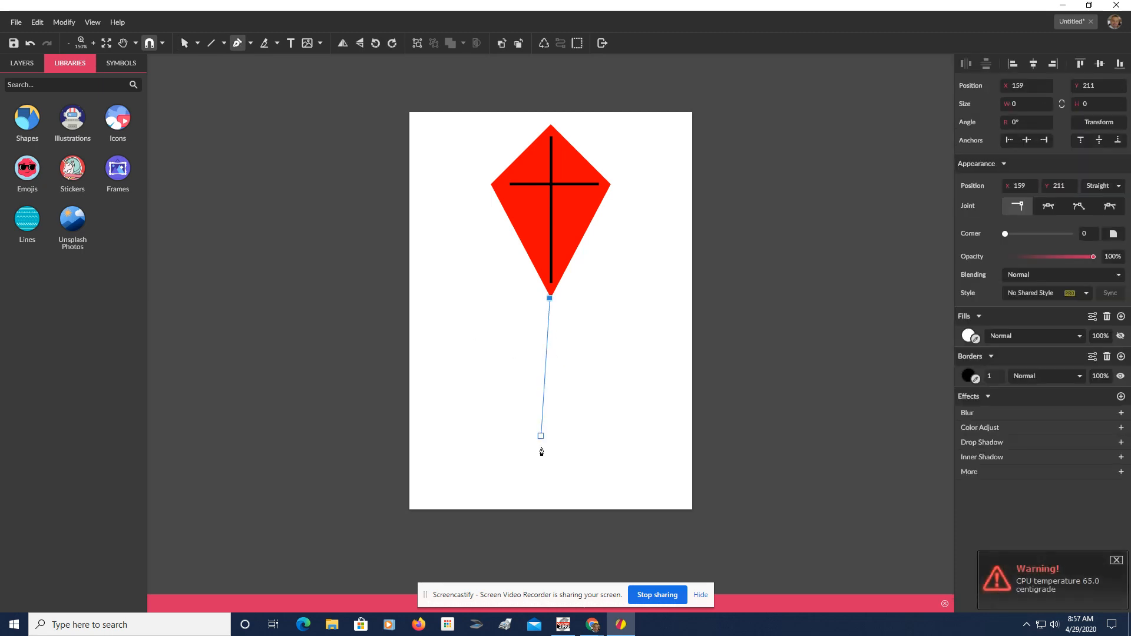
# - Draw a Pen curve from the kite's bottom tip to near the page bottom
pyautogui.moveTo(541, 435); pyautogui.dragTo(549, 478)
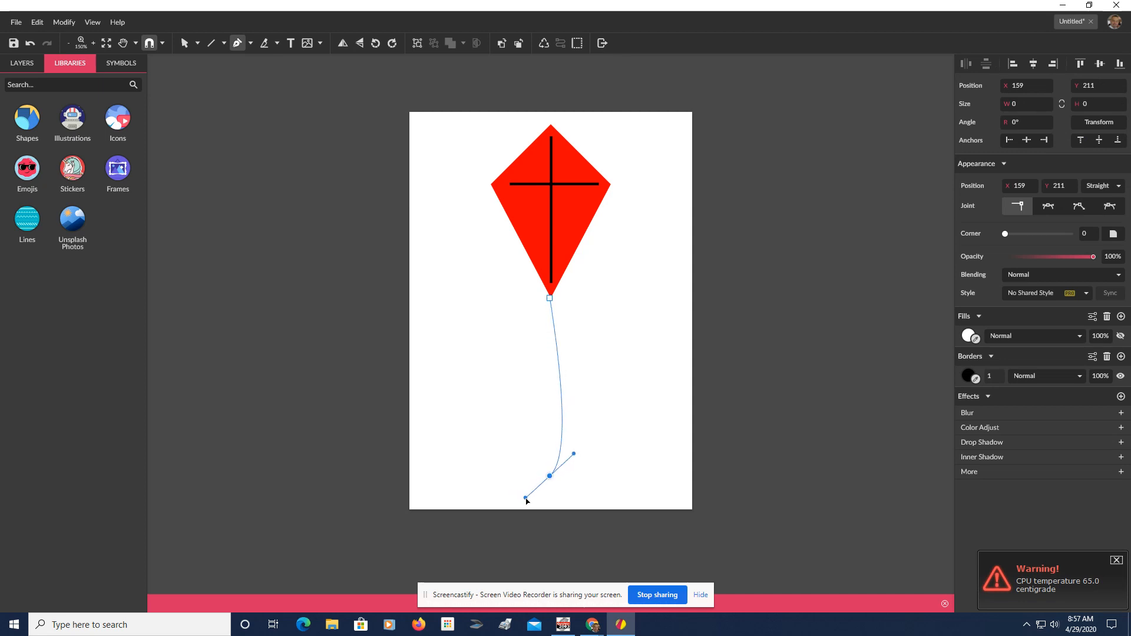
pyautogui.moveTo(526, 499); pyautogui.dragTo(529, 505)
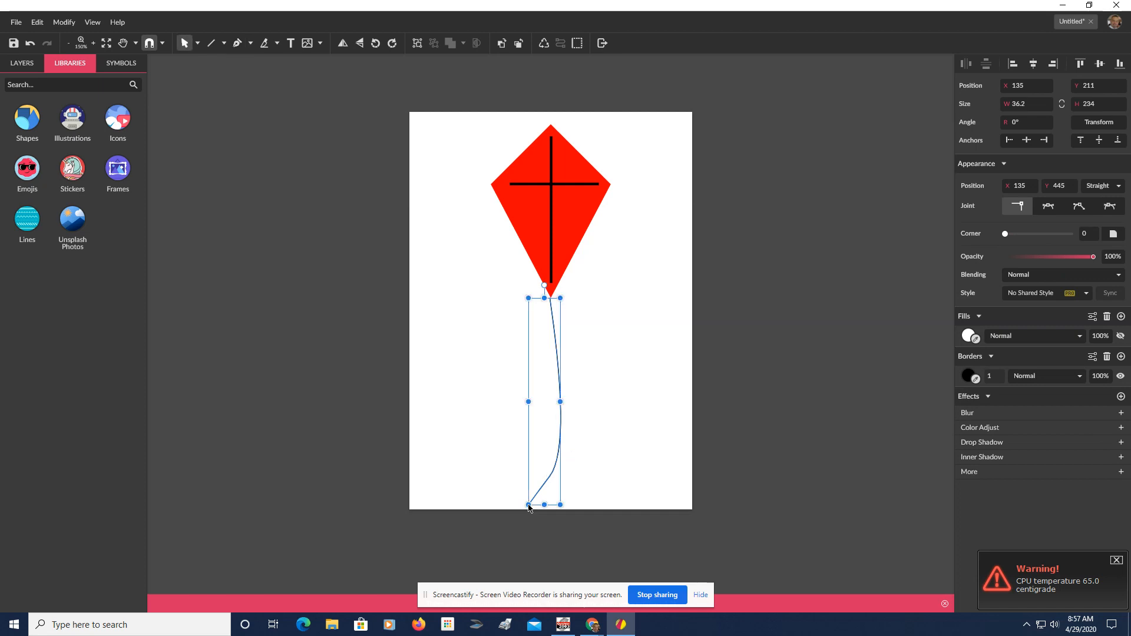
pyautogui.moveTo(994, 406)
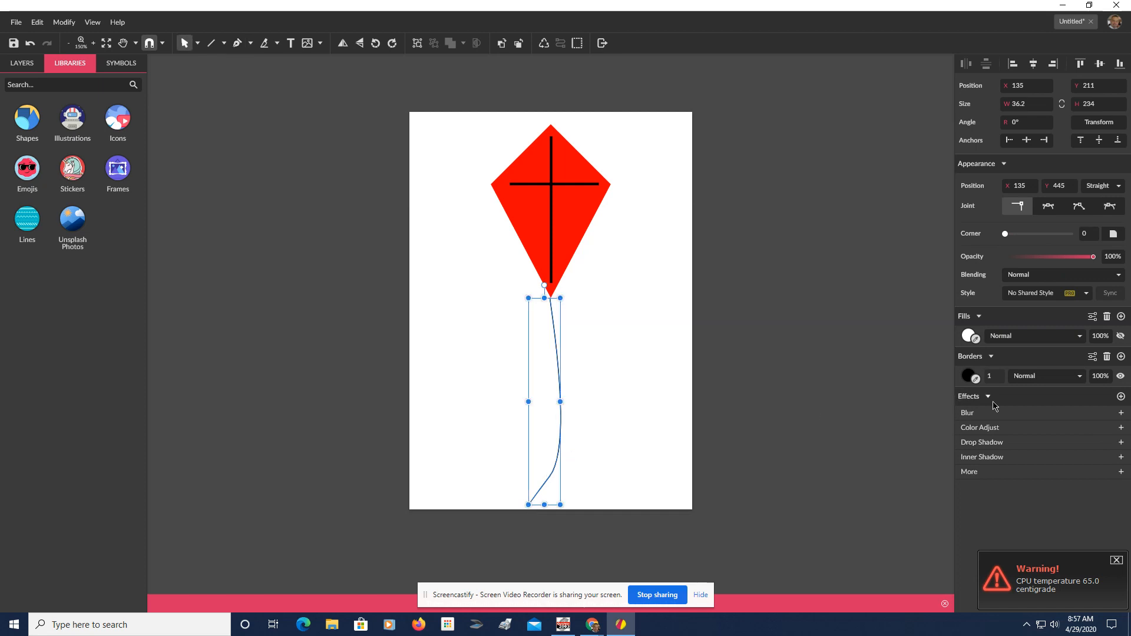
pyautogui.moveTo(989, 377)
pyautogui.write('3')
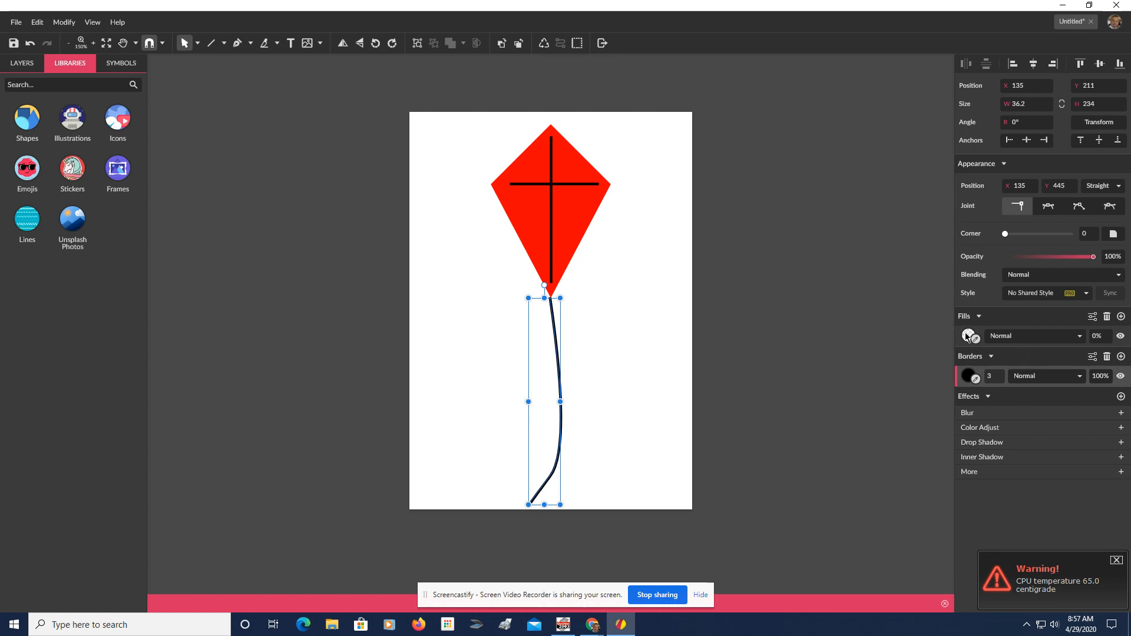
# - Give the tail 0% fill opacity and border width 3, then convert it to a path
pyautogui.click(1018, 537)
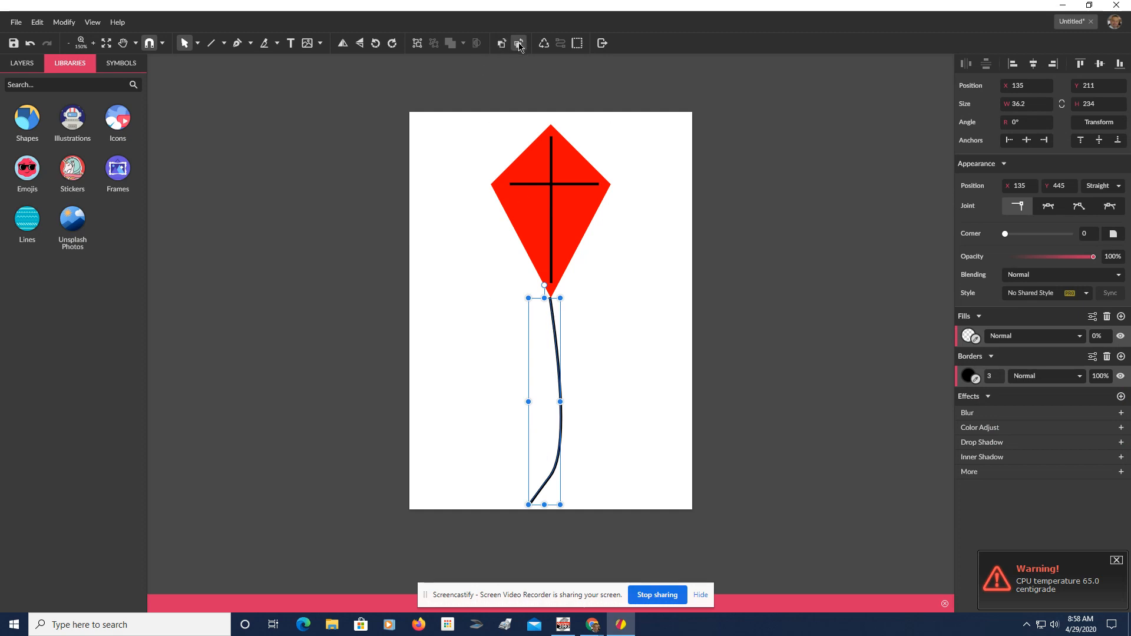
pyautogui.click(519, 43)
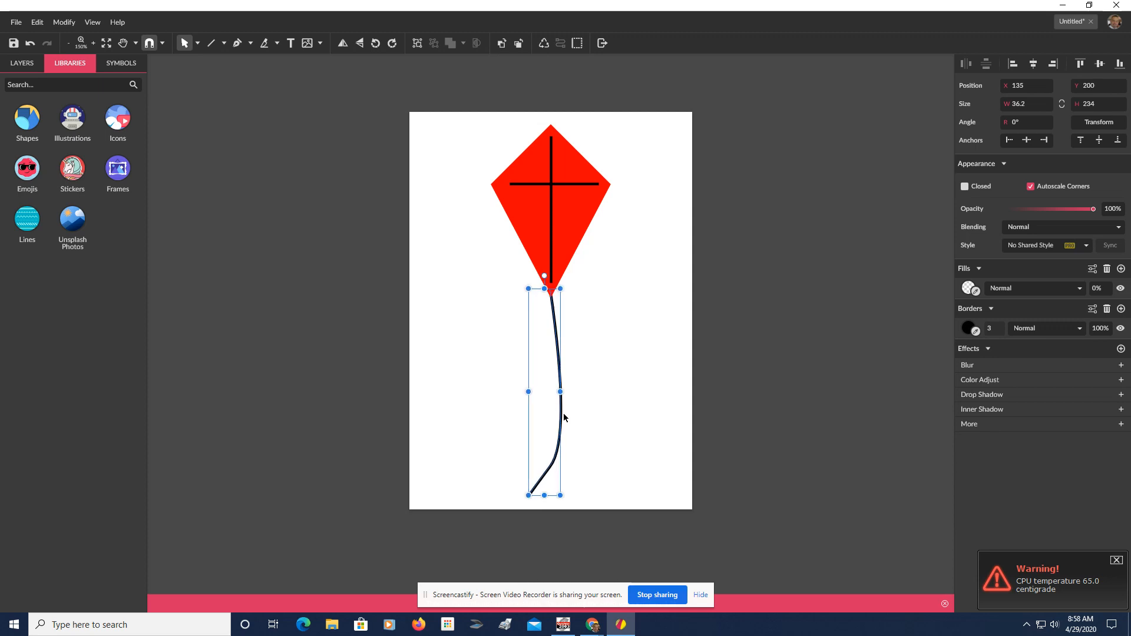
pyautogui.click(408, 245)
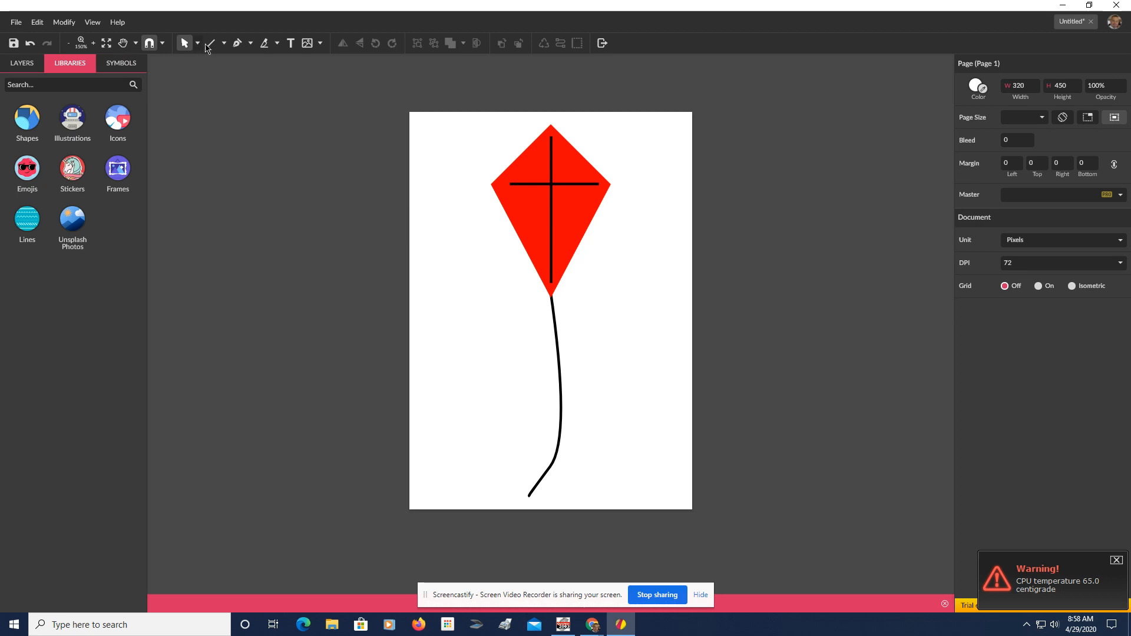
# - Draw a small red triangle with a black border on the tail below the kite
pyautogui.click(225, 43)
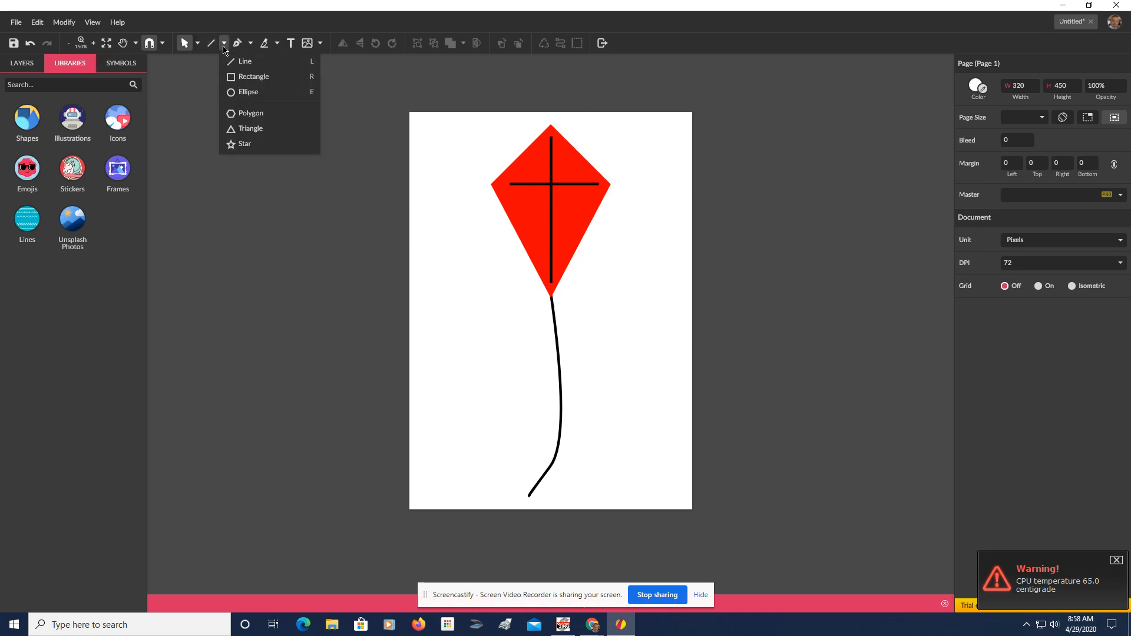
pyautogui.moveTo(251, 128)
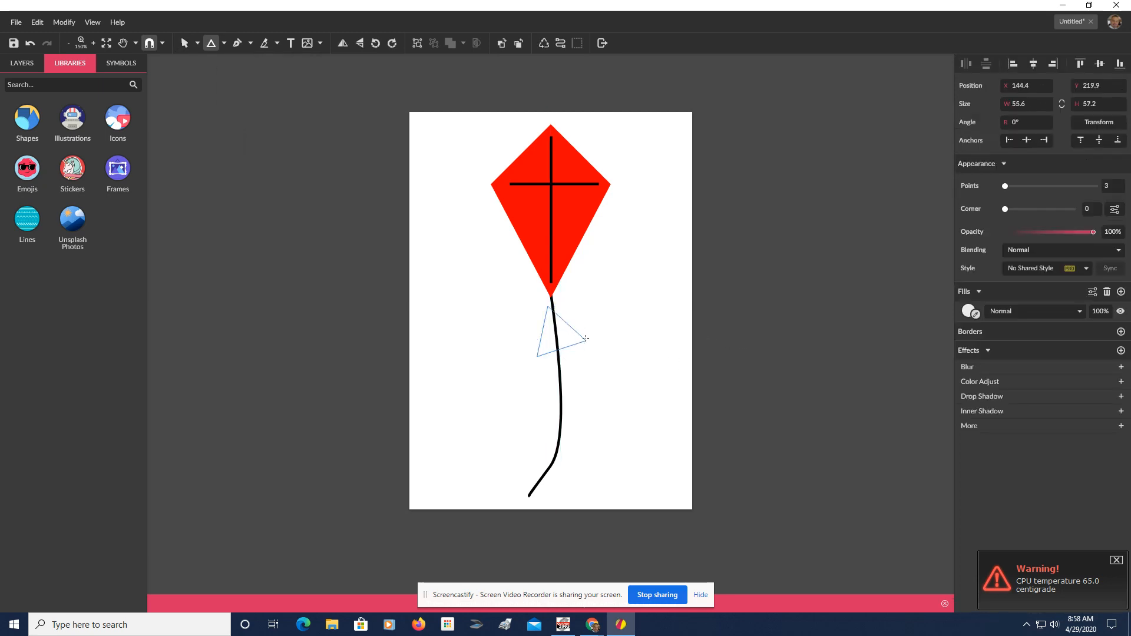
pyautogui.moveTo(563, 340); pyautogui.dragTo(566, 311)
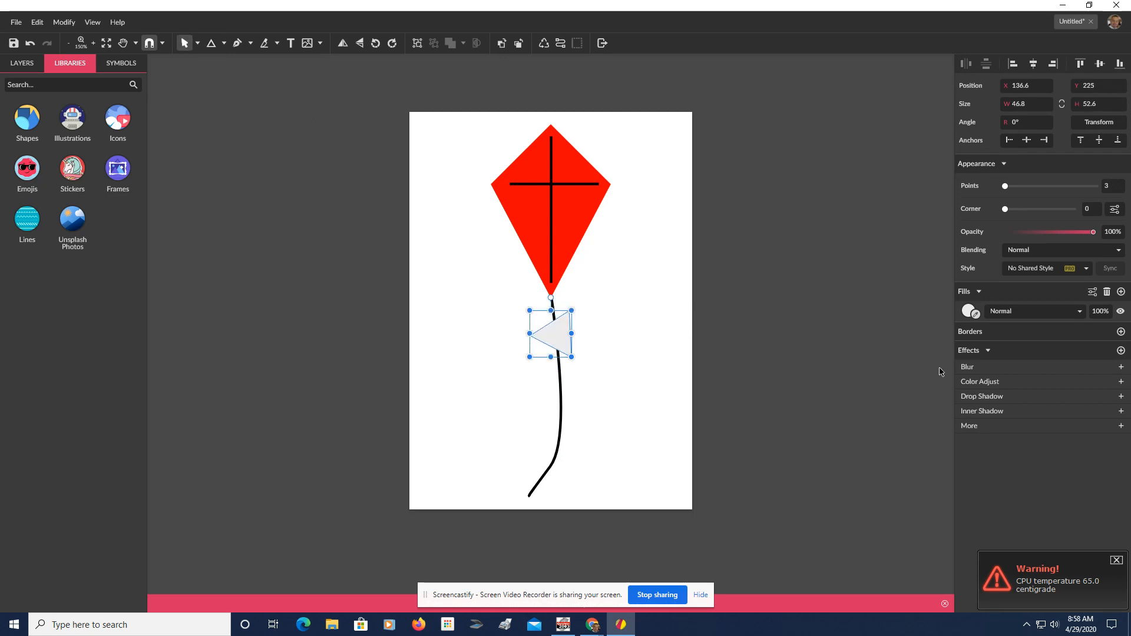
pyautogui.click(971, 311)
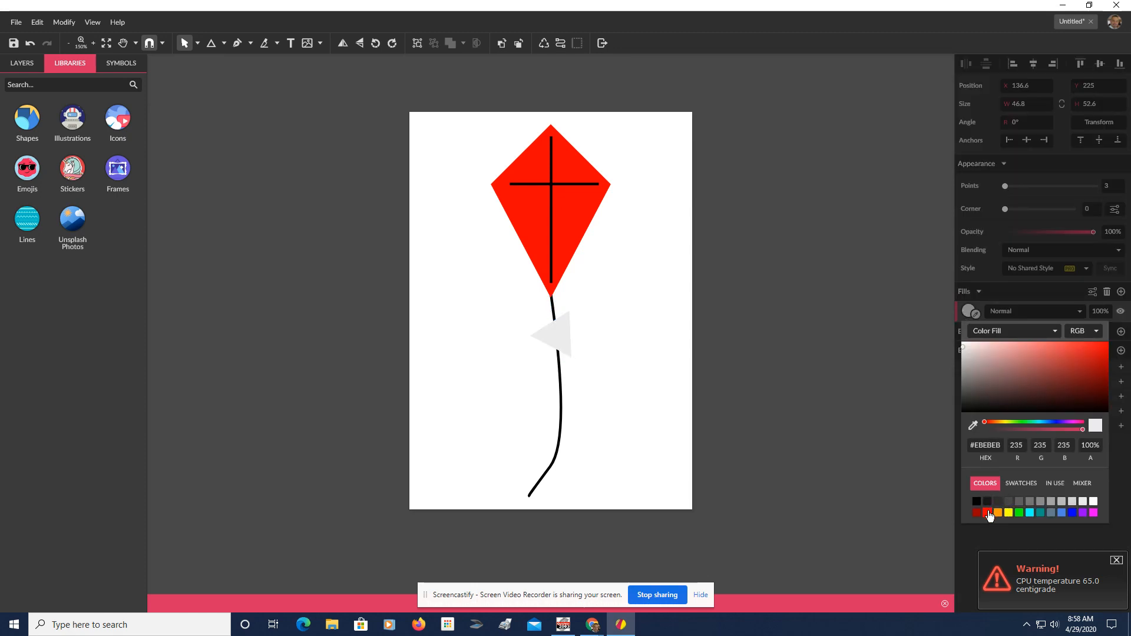
pyautogui.click(976, 512)
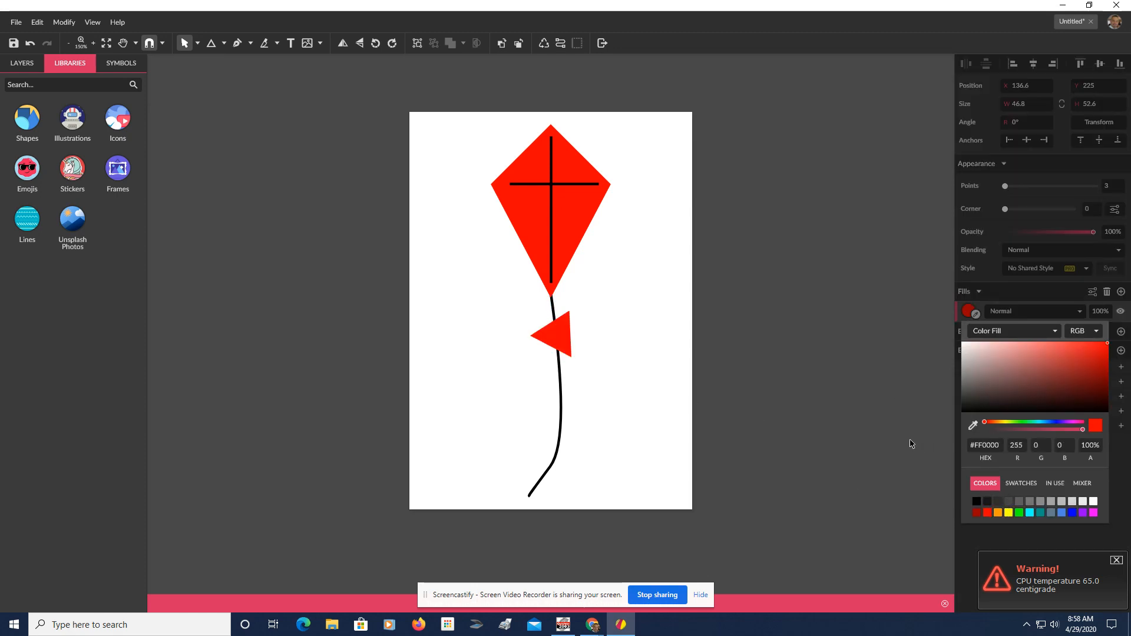
pyautogui.click(551, 334)
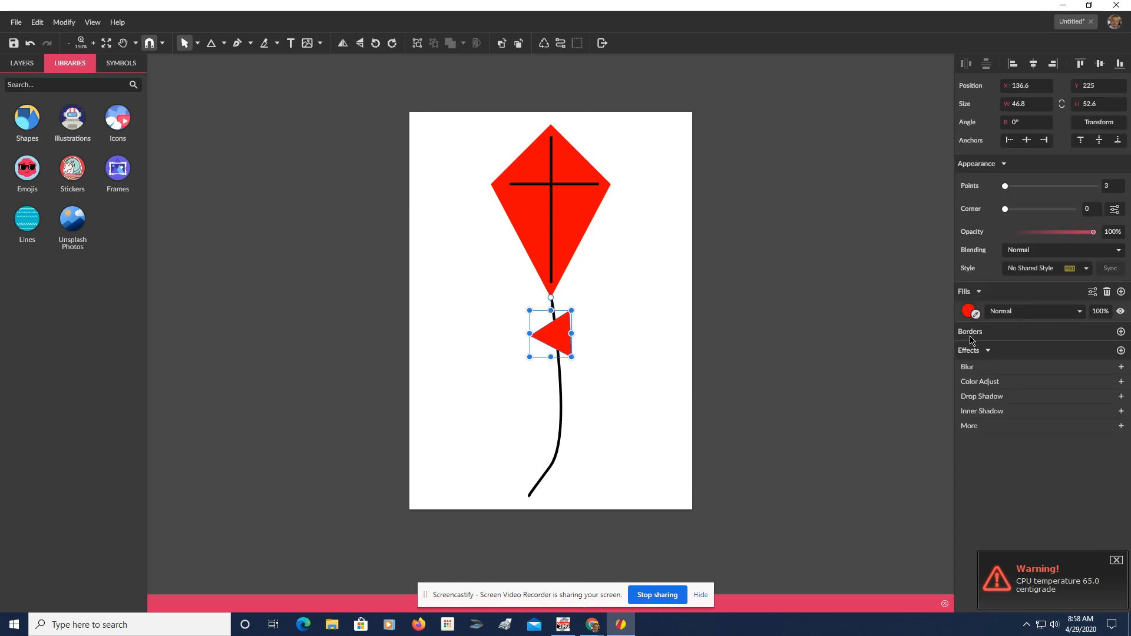
pyautogui.click(1121, 331)
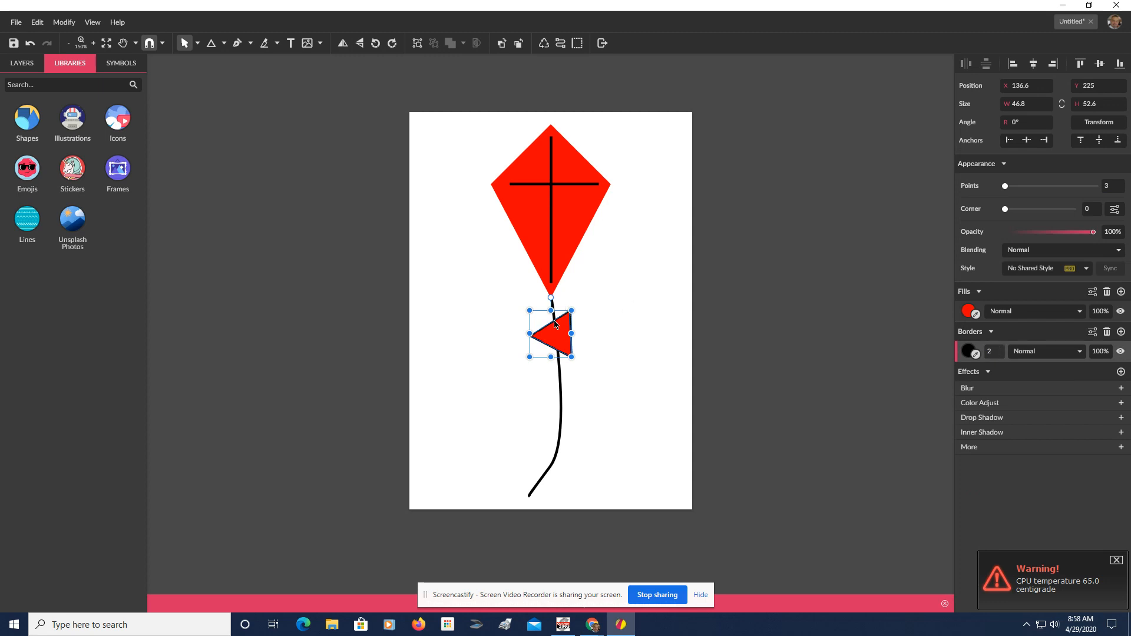
# - Move the red triangle right of the tail and flip it horizontally
pyautogui.moveTo(552, 334); pyautogui.dragTo(584, 338)
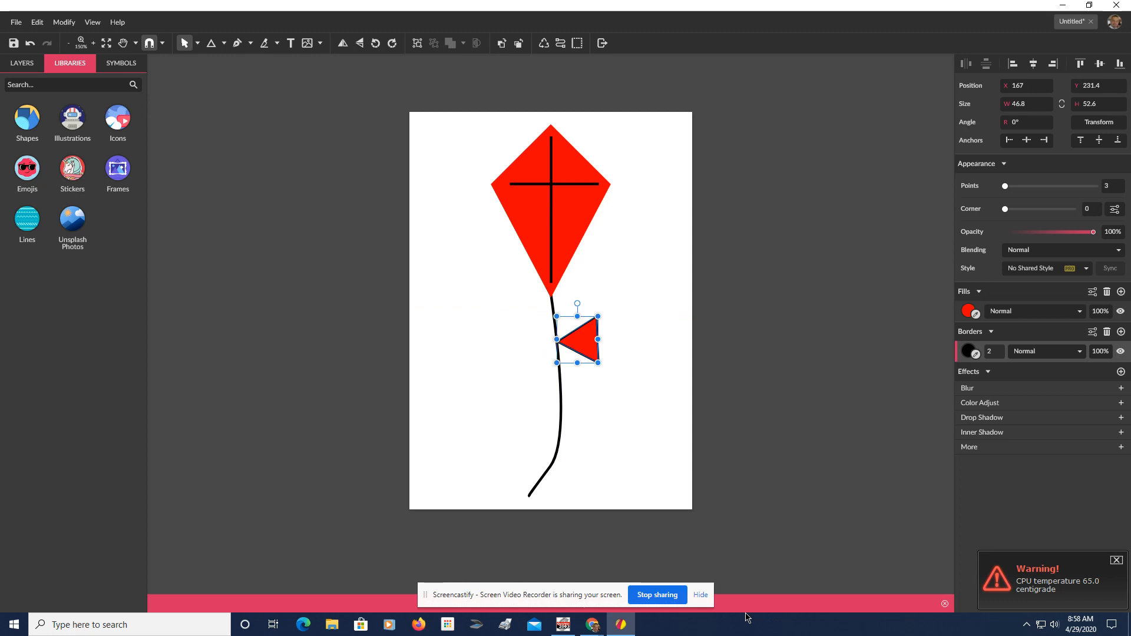
pyautogui.moveTo(576, 305)
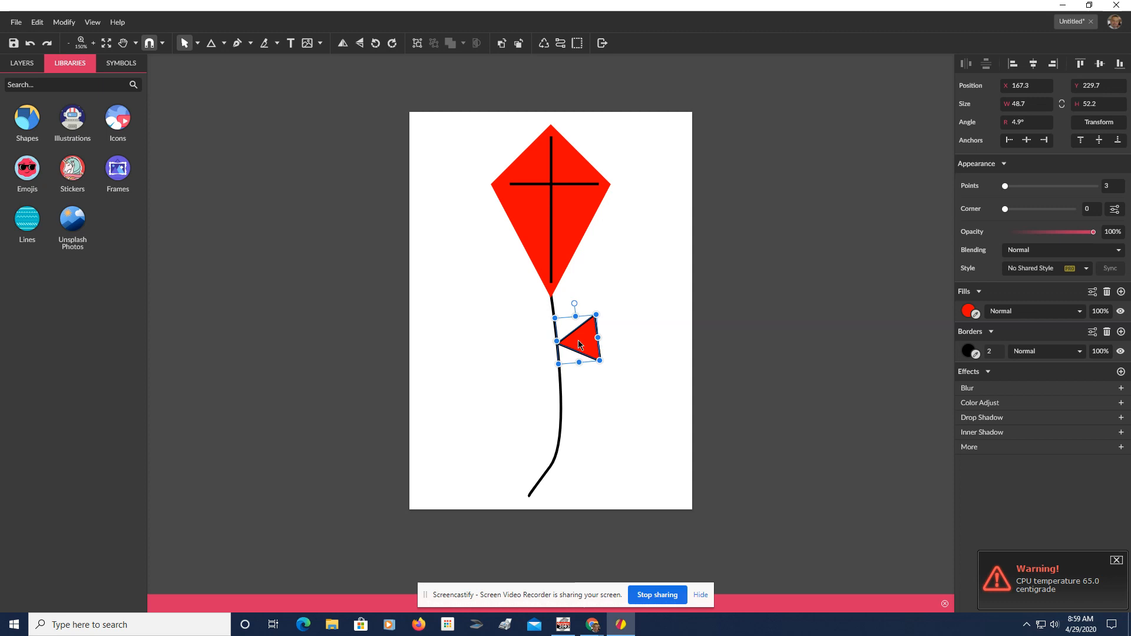
pyautogui.rightClick(578, 343)
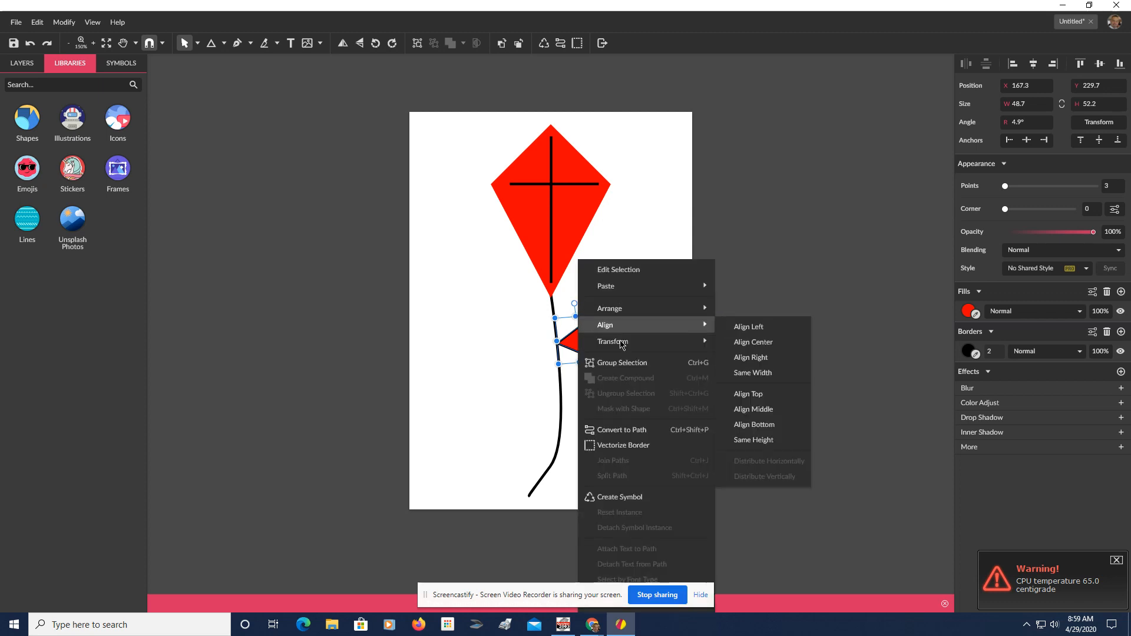
pyautogui.moveTo(613, 341)
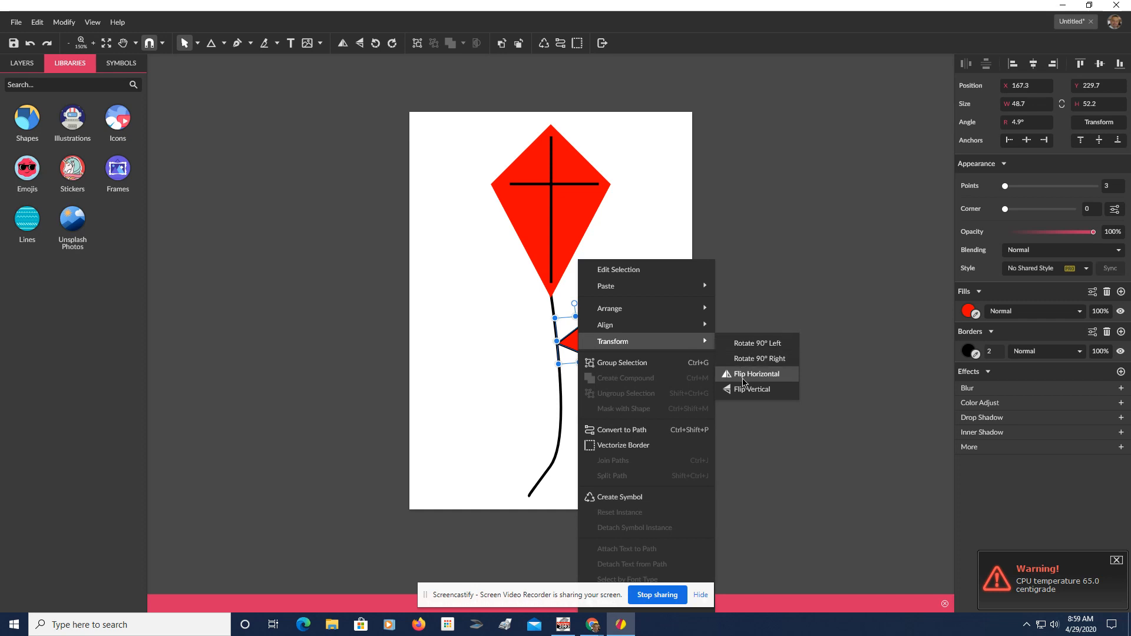
pyautogui.click(756, 374)
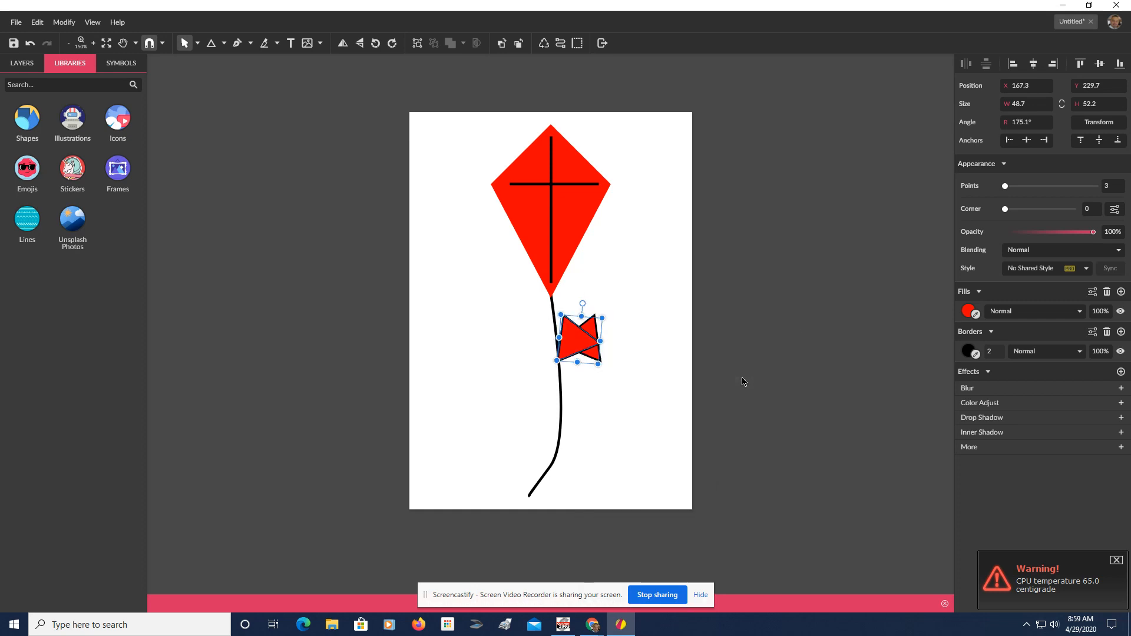
pyautogui.moveTo(584, 301)
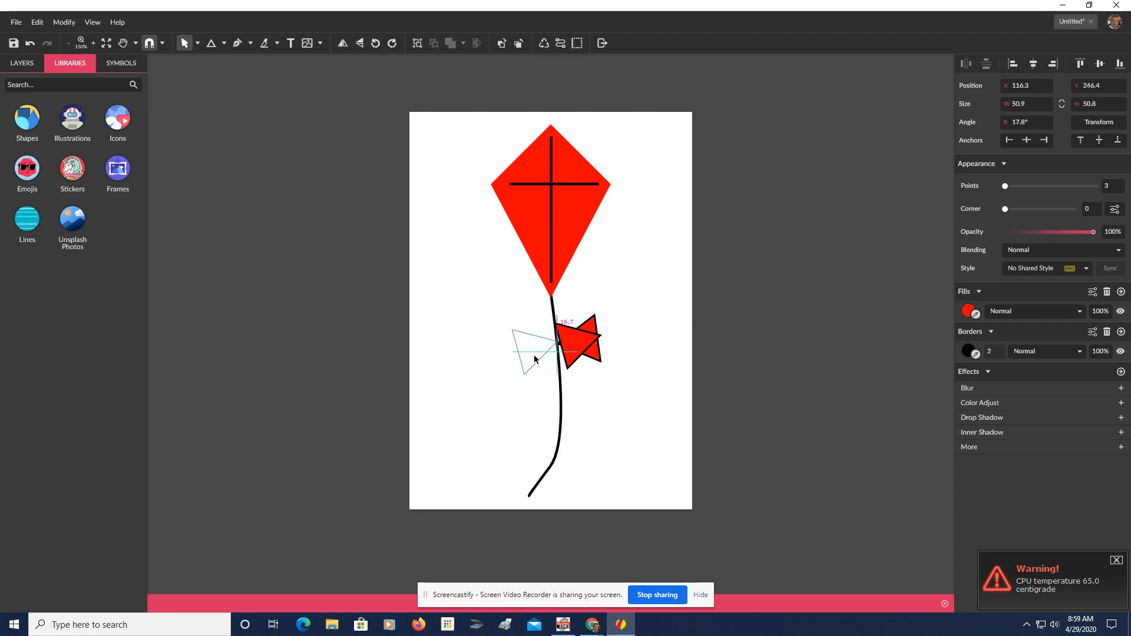
# - Deselect the finished bow tie and place a second red triangle pair lower on the tail
pyautogui.click(648, 377)
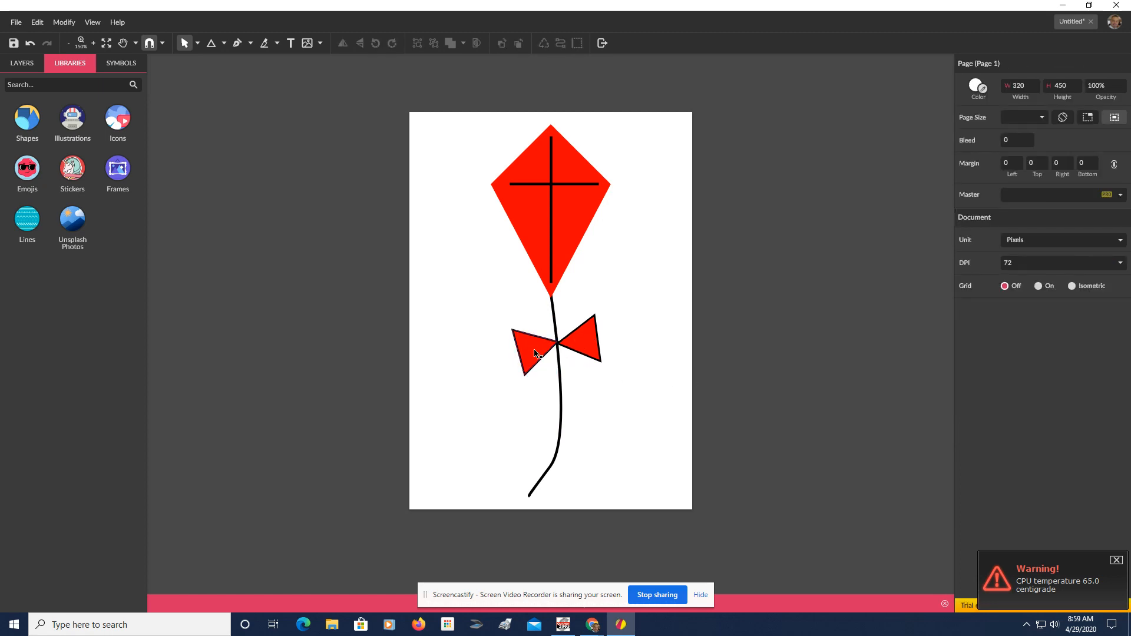
pyautogui.click(530, 354)
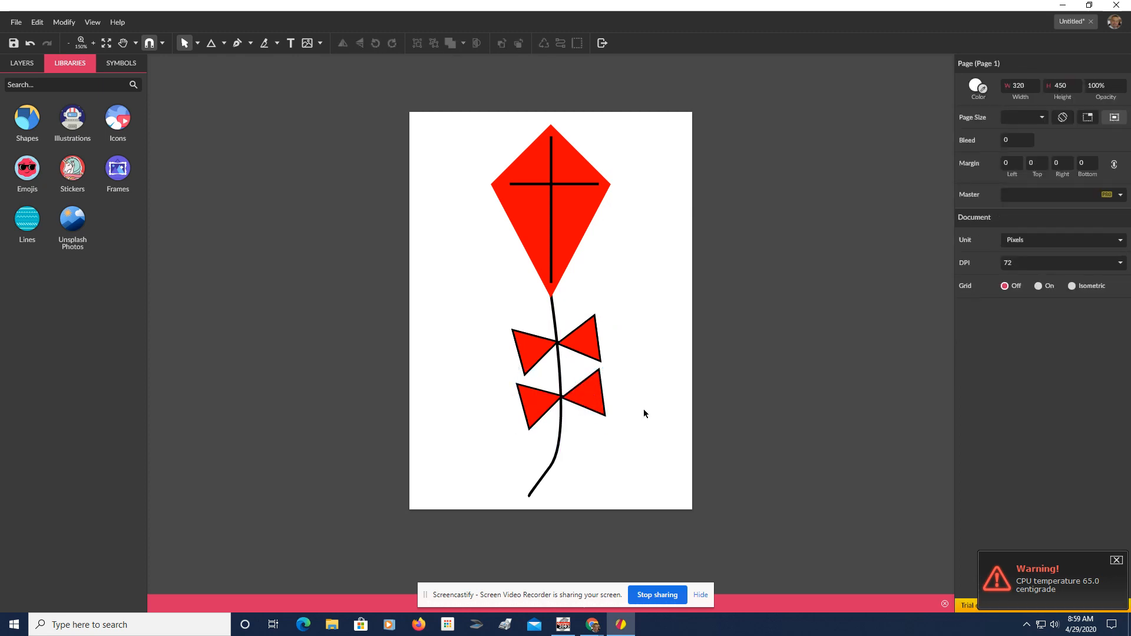
# - Add a black border of width 2 to the red kite diamond
pyautogui.click(550, 209)
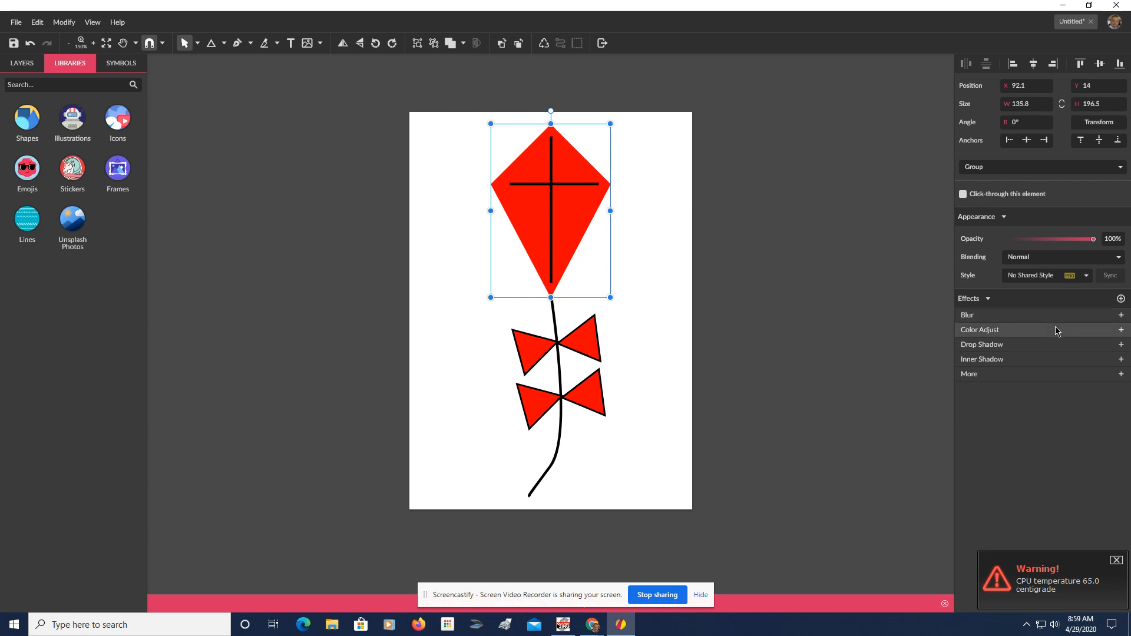
pyautogui.doubleClick(550, 206)
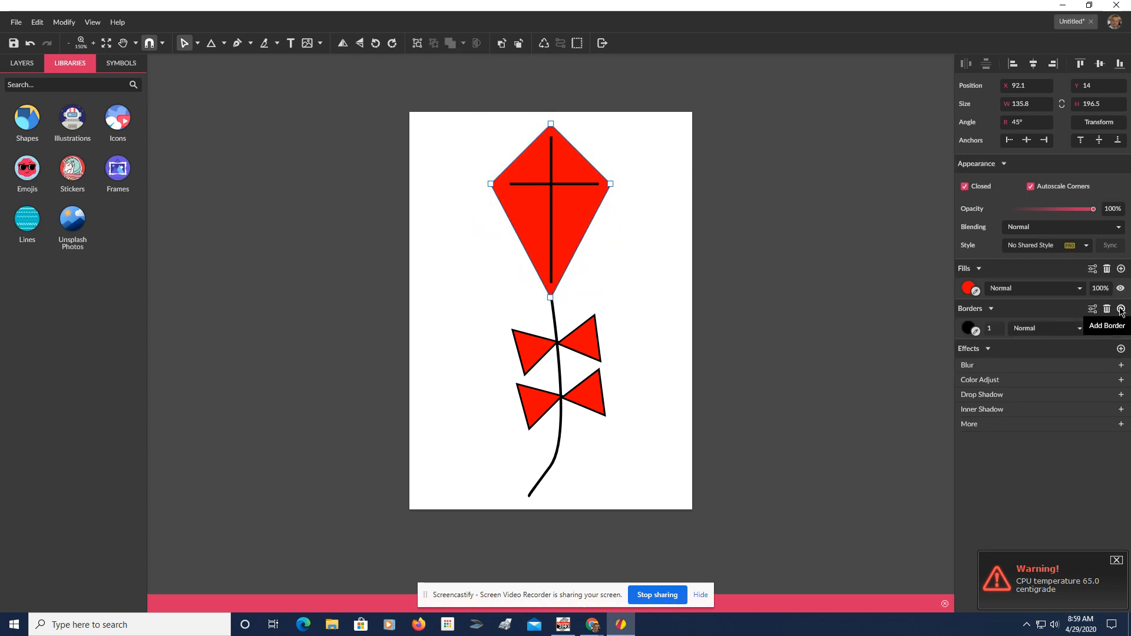
pyautogui.click(1121, 309)
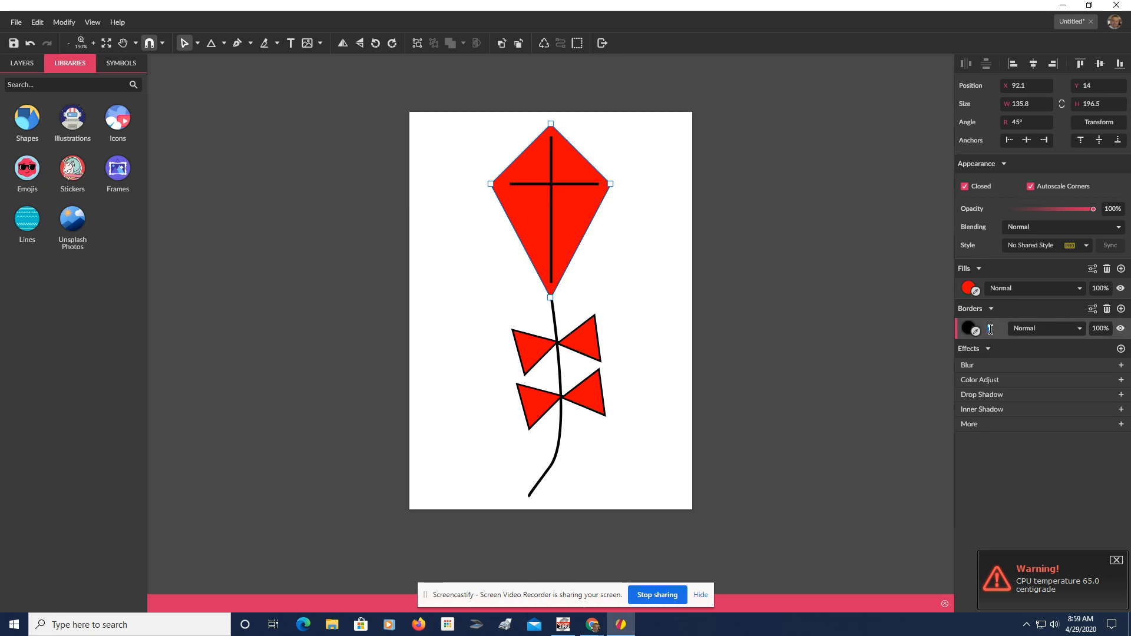
pyautogui.write('2')
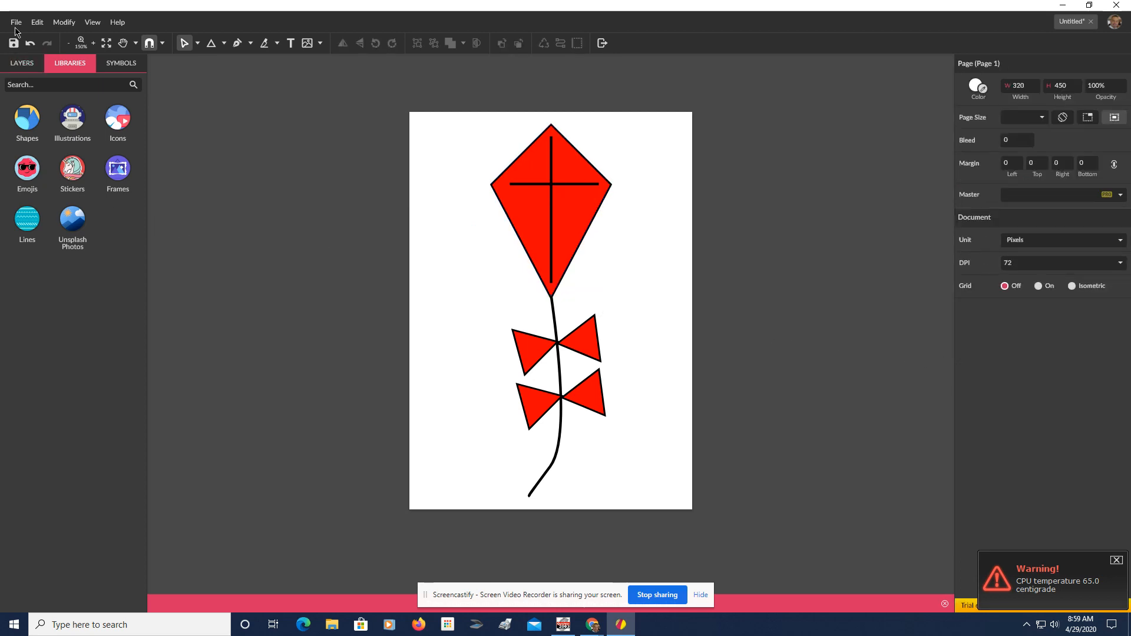
# - Save the drawing to the cloud as 'kite'
pyautogui.click(14, 22)
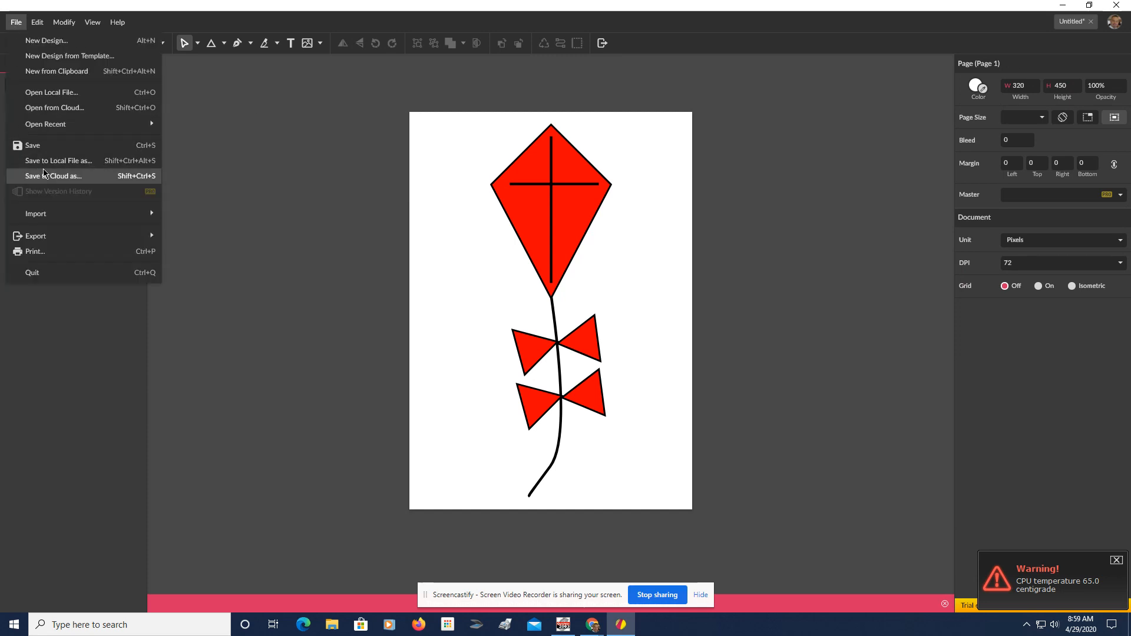
pyautogui.click(54, 175)
pyautogui.write('kite')
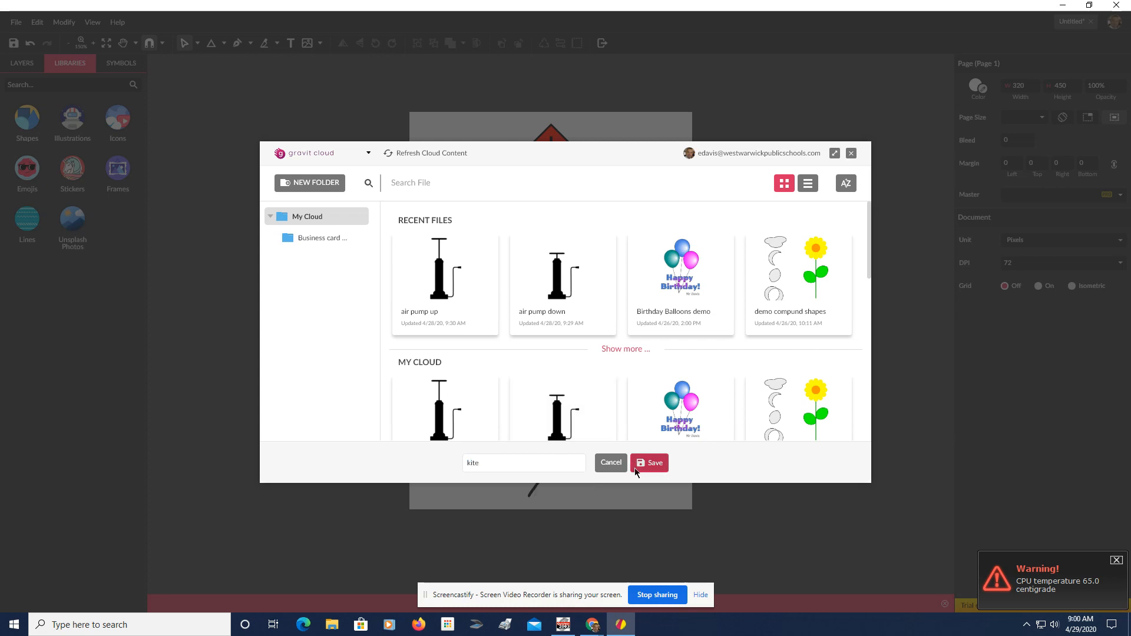
pyautogui.click(649, 463)
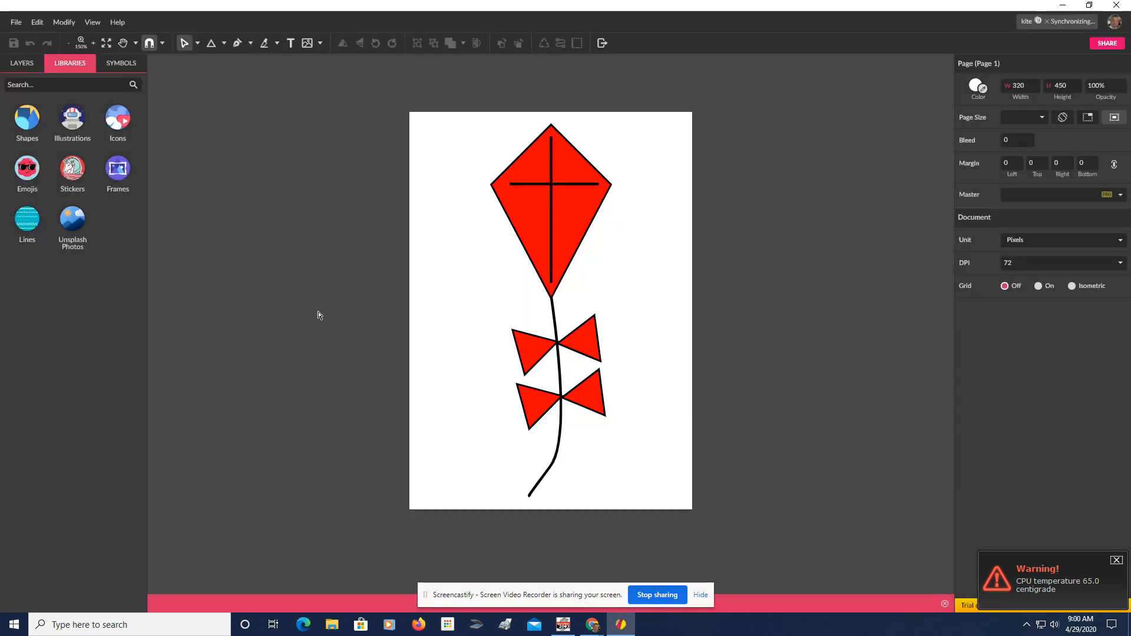
# - Export a PNG named 'kite' into the Distance Learning Files folder
pyautogui.click(14, 22)
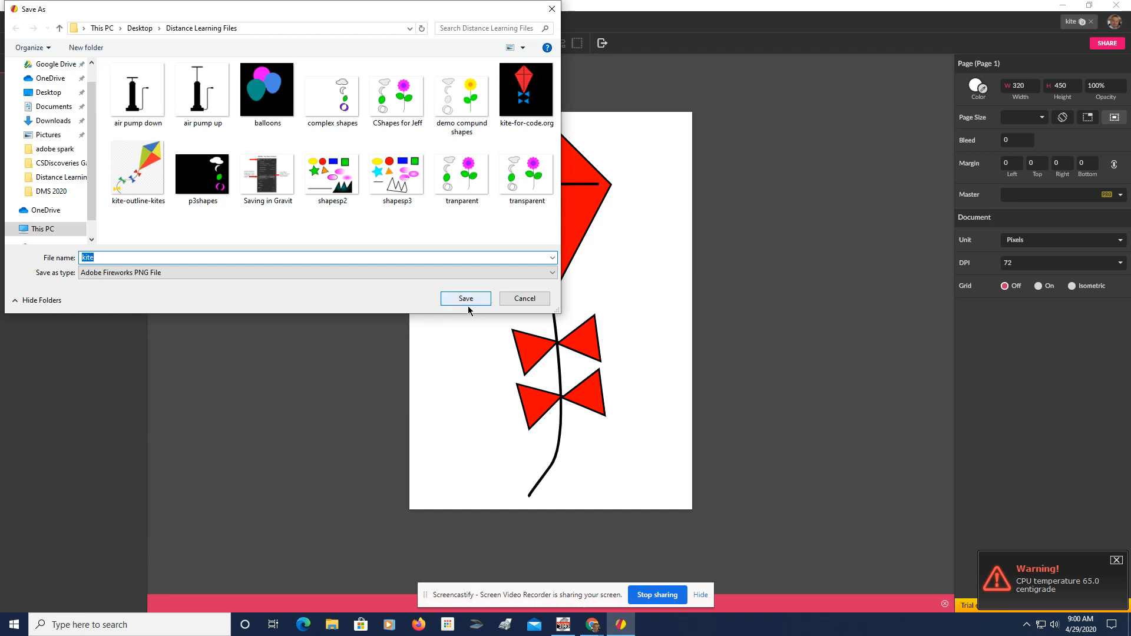
pyautogui.click(465, 299)
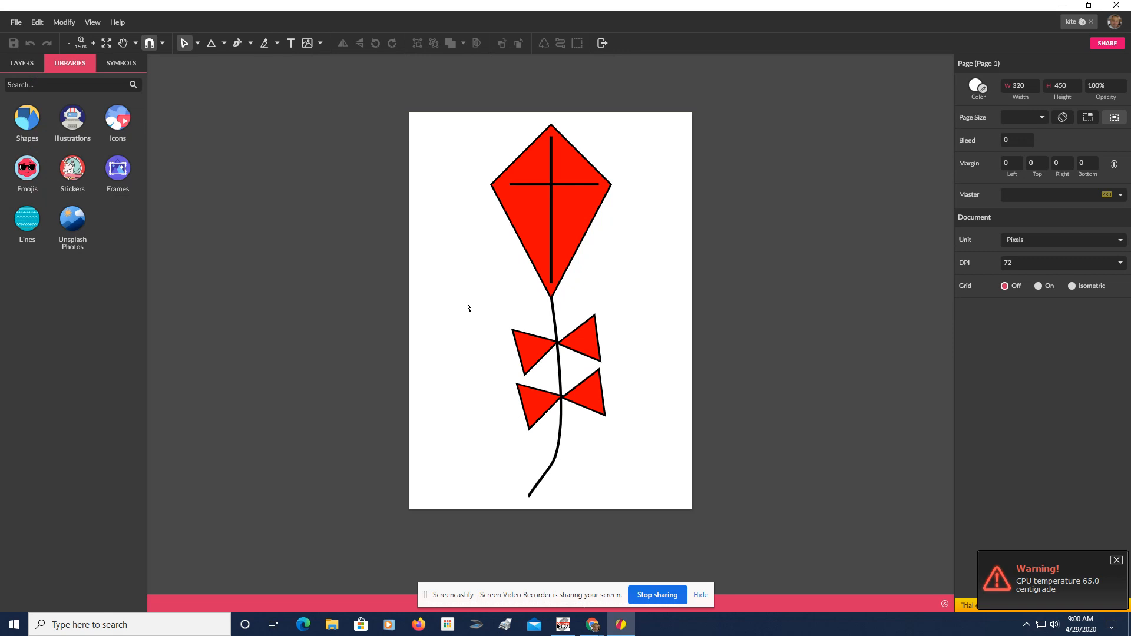
pyautogui.moveTo(619, 520)
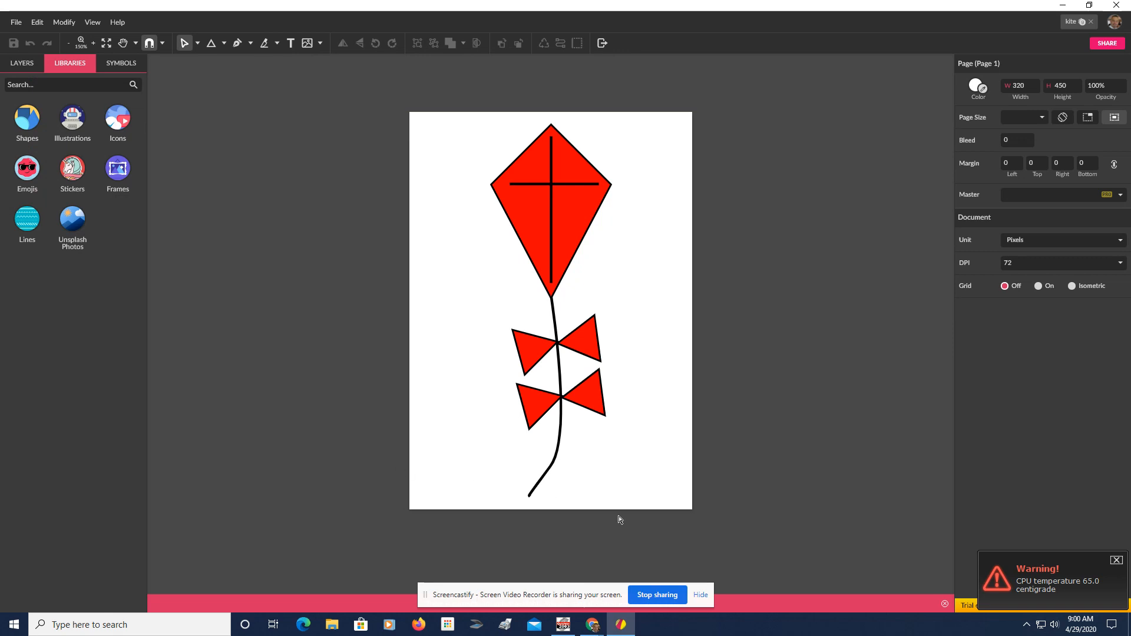